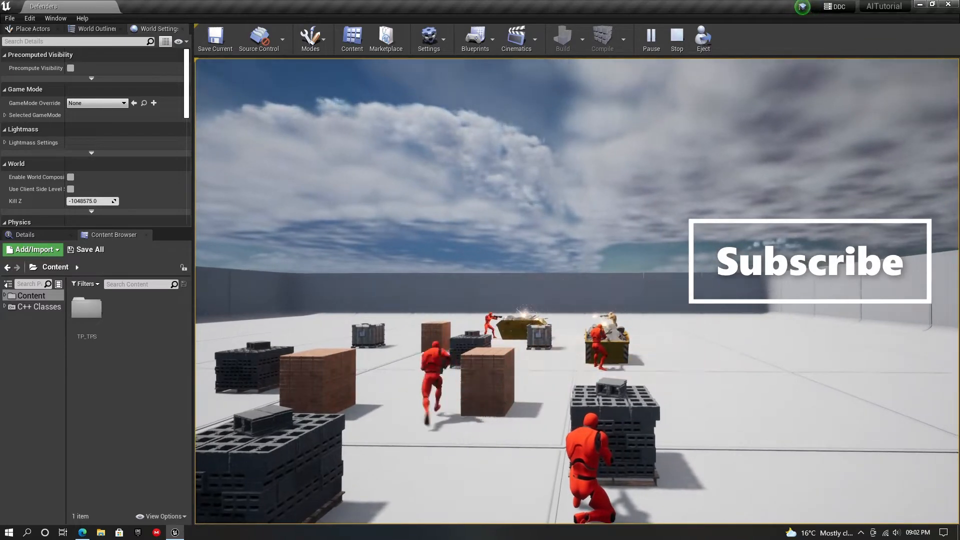
Step: Stop the play test and open the BrickStack blueprint from TP_TPS/Blueprints/AI/Cover, checking its class settings
click(676, 38)
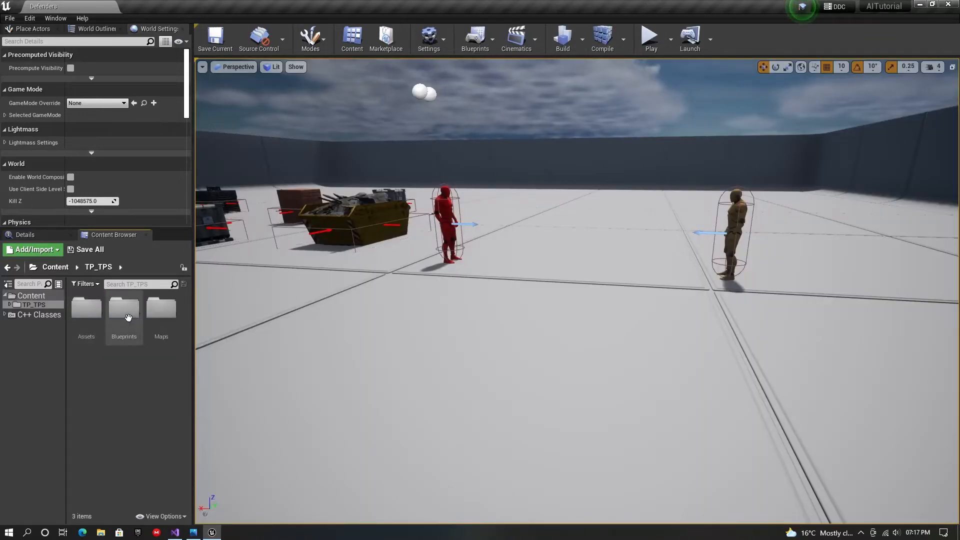
double_click(124, 311)
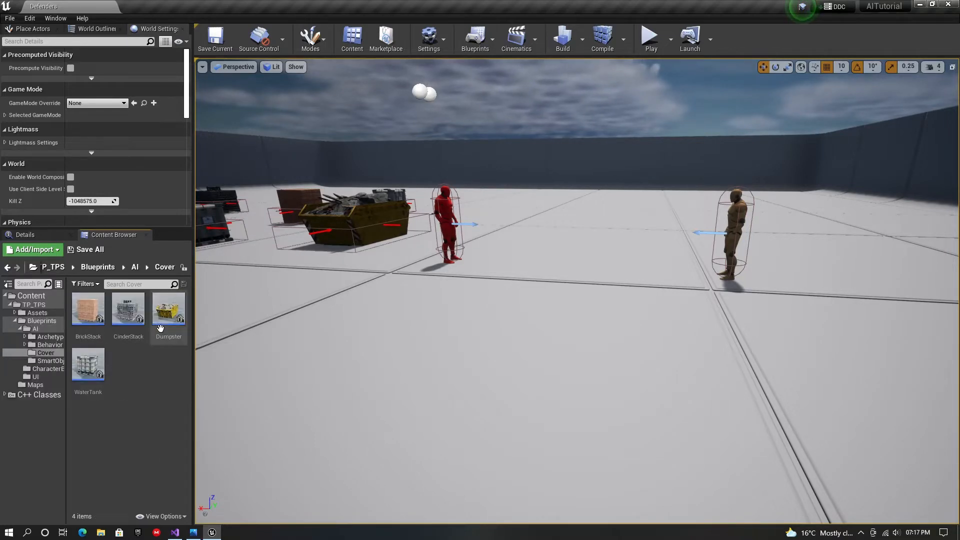
mouse_move(83, 425)
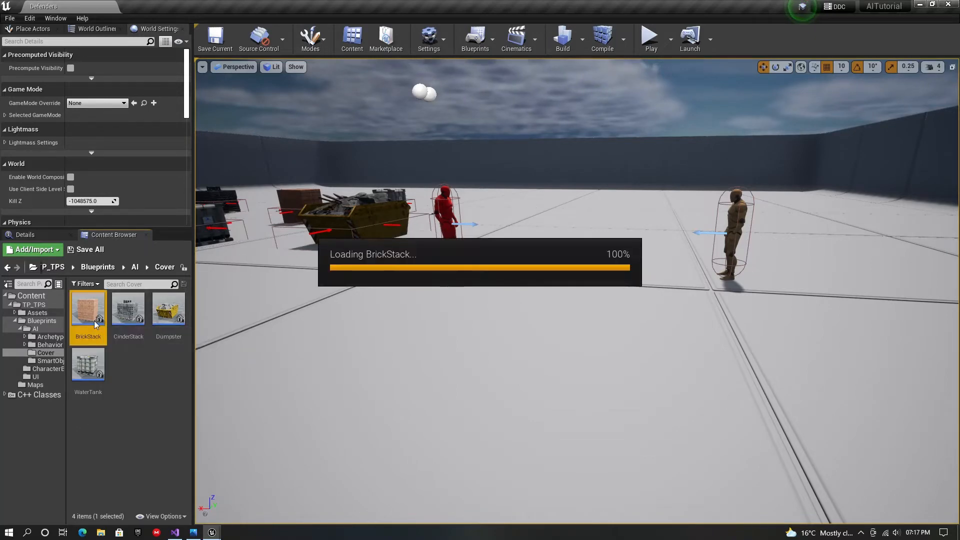
double_click(87, 310)
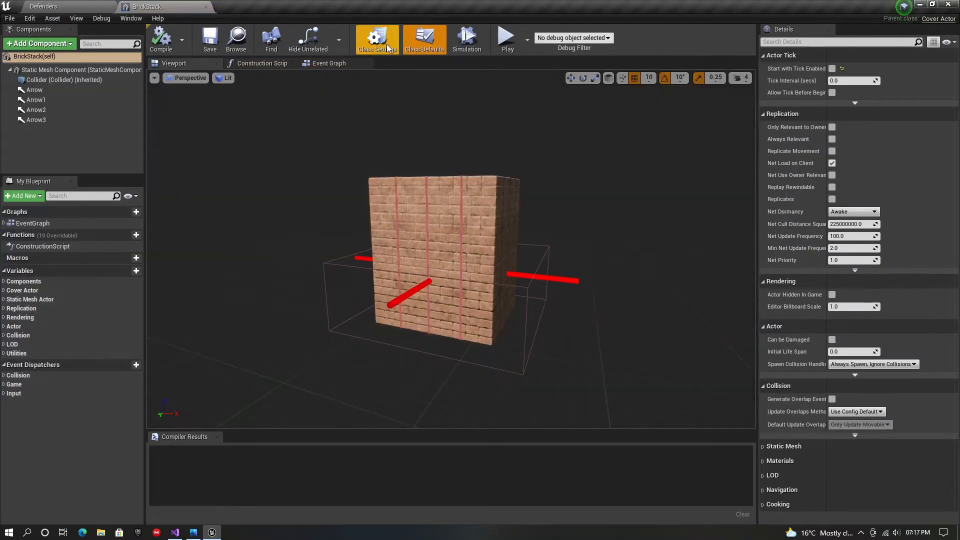
click(377, 37)
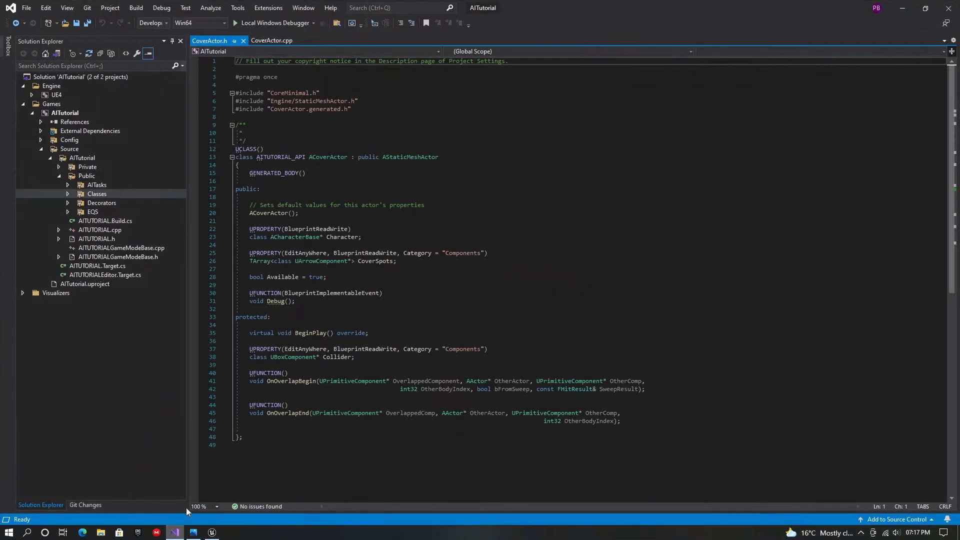
mouse_move(653, 200)
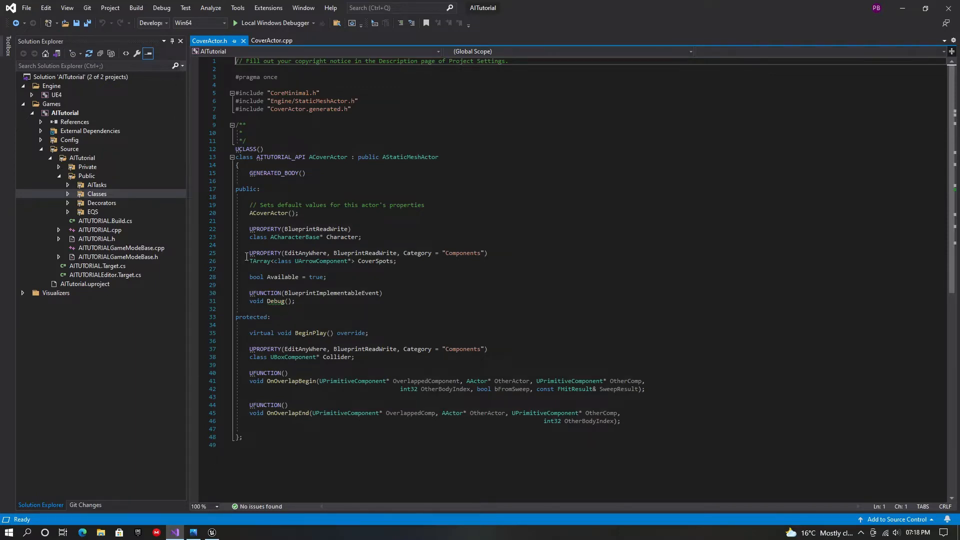
Step: Review the CoverSpots property and overlap begin/end declarations in CoverActor.h
drag(249, 253, 396, 261)
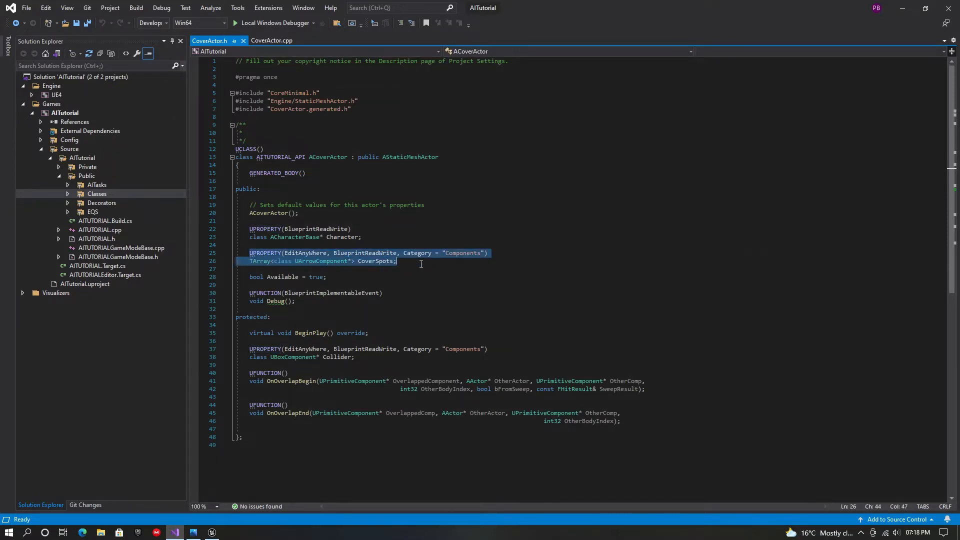
mouse_move(493, 284)
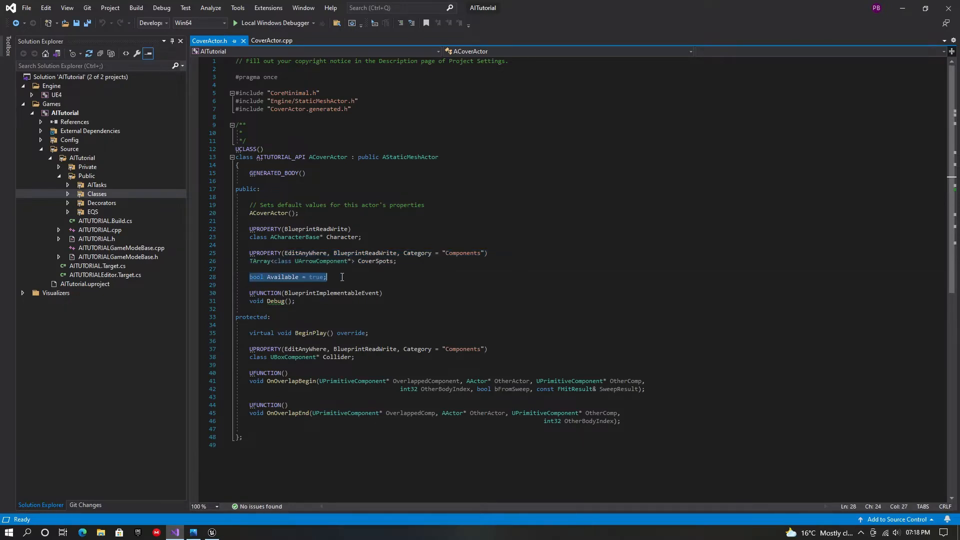
mouse_move(446, 290)
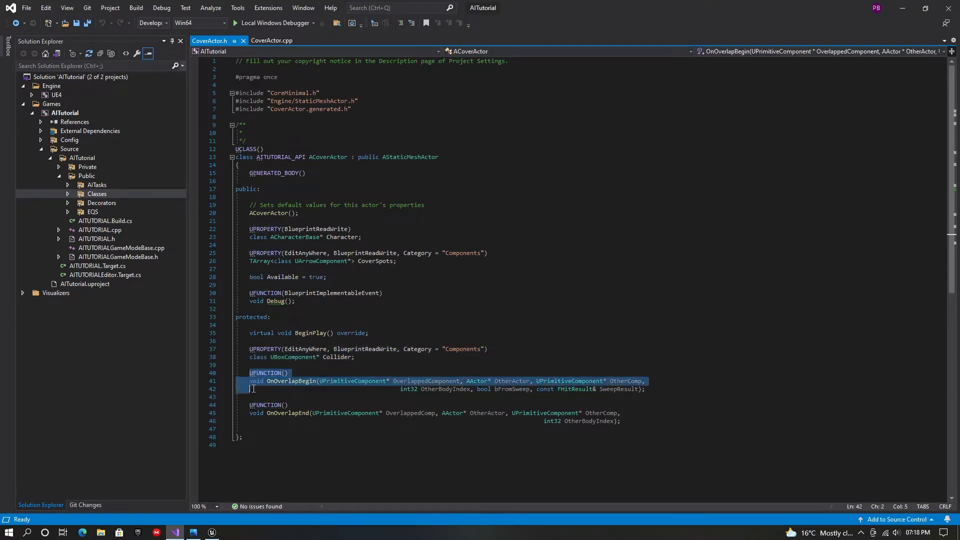
drag(251, 380, 623, 421)
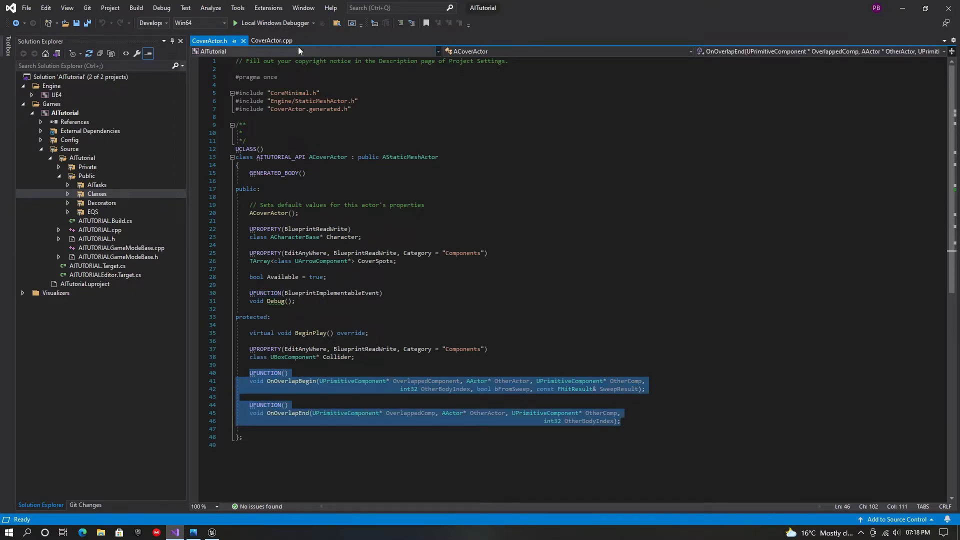
click(271, 40)
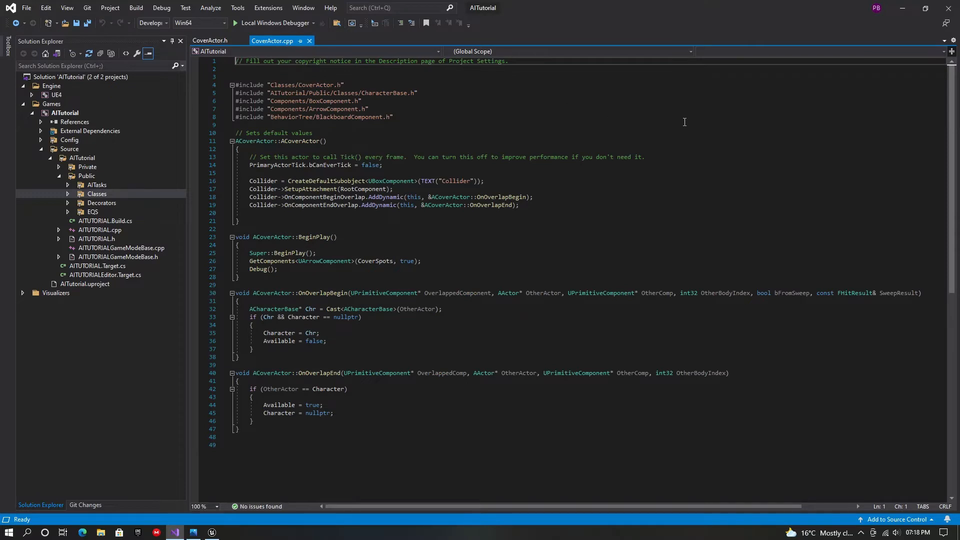
Step: Review the collider setup and overlap end code in CoverActor.cpp
double_click(263, 180)
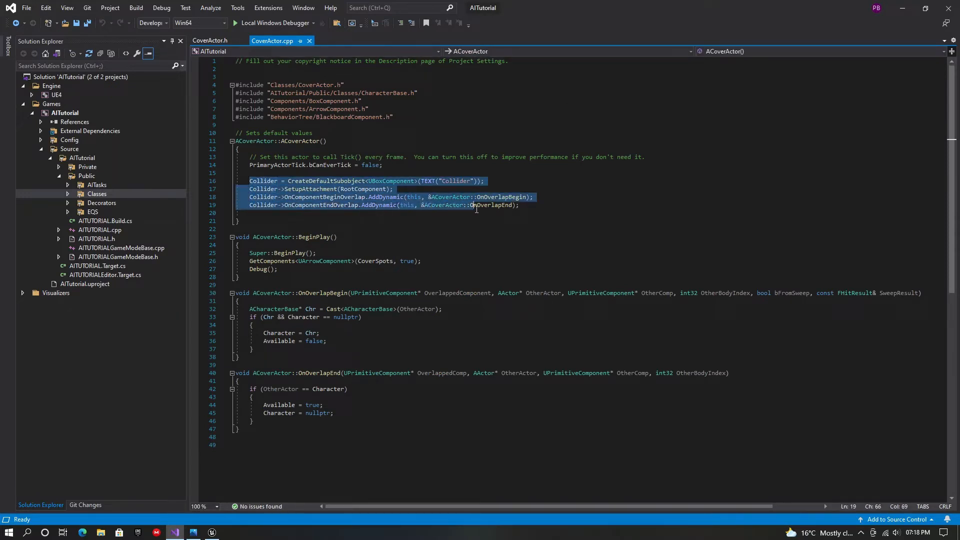
click(523, 205)
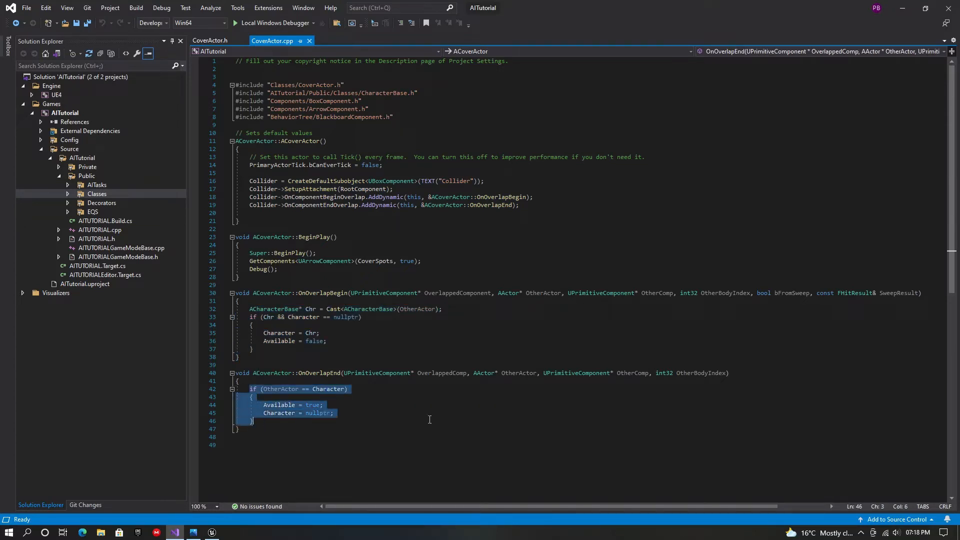
click(430, 419)
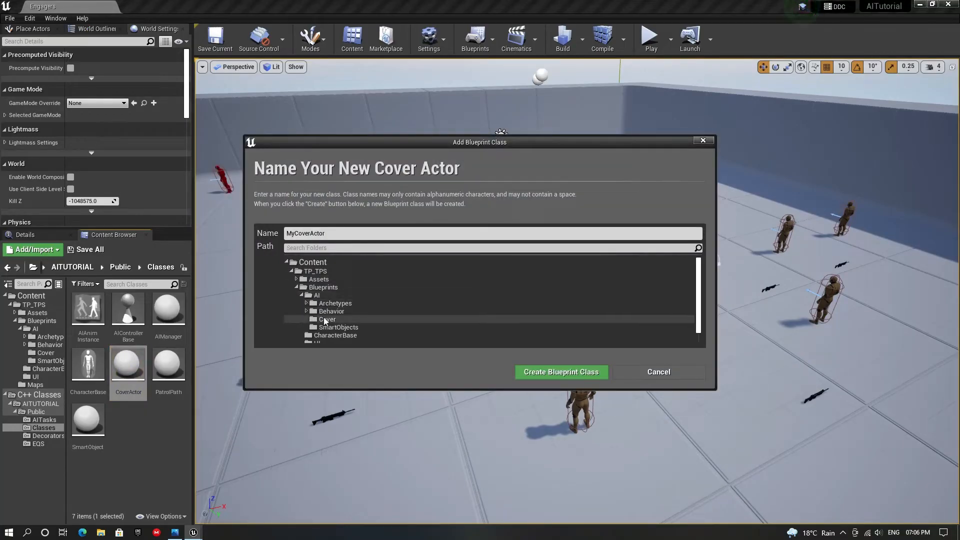
Step: Name the new CoverActor blueprint ExampleCover, give it a barrel mesh and place arrow cover spots beside it
text(Example)
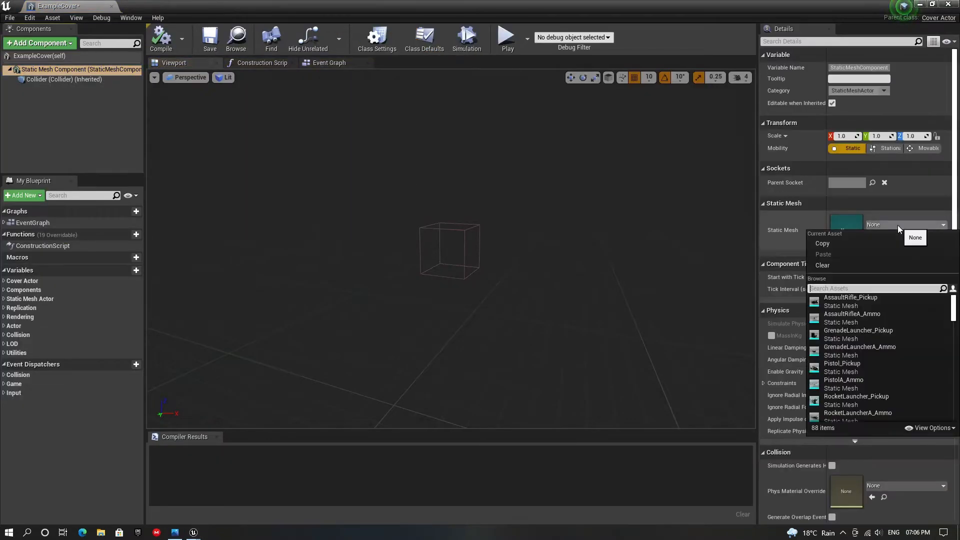
click(60, 80)
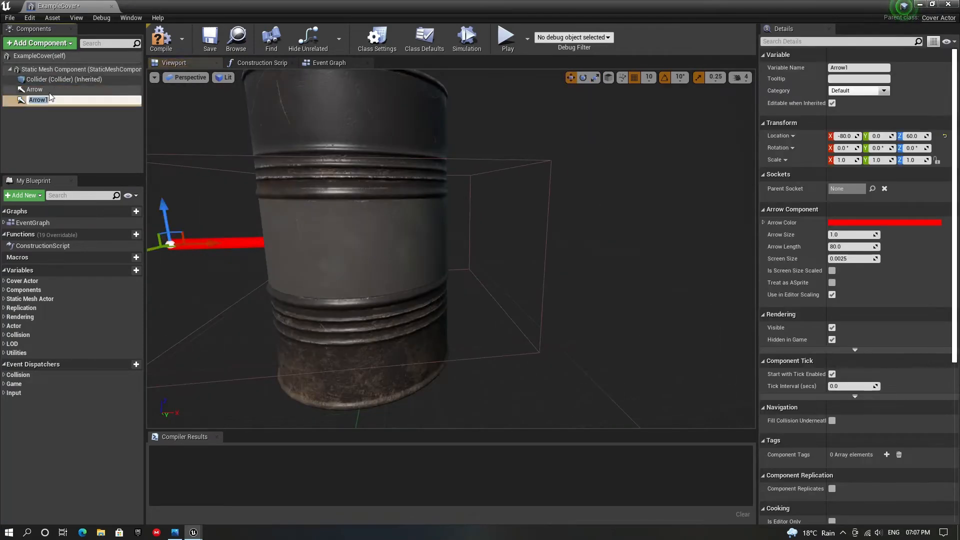
drag(174, 244, 446, 244)
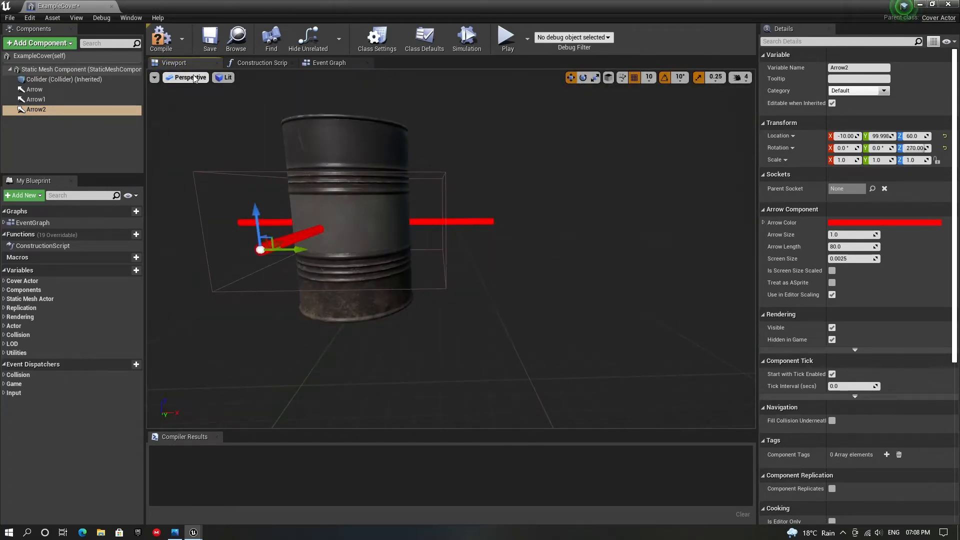
click(36, 99)
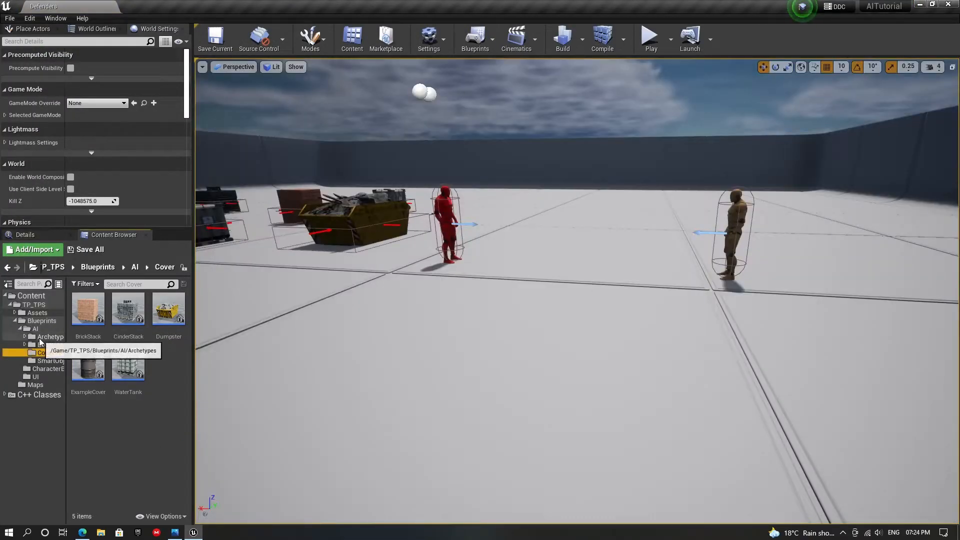
Step: Open FindCover in the EQS folder, keep the 1500 search radius and select the Distance to Querier test
click(48, 352)
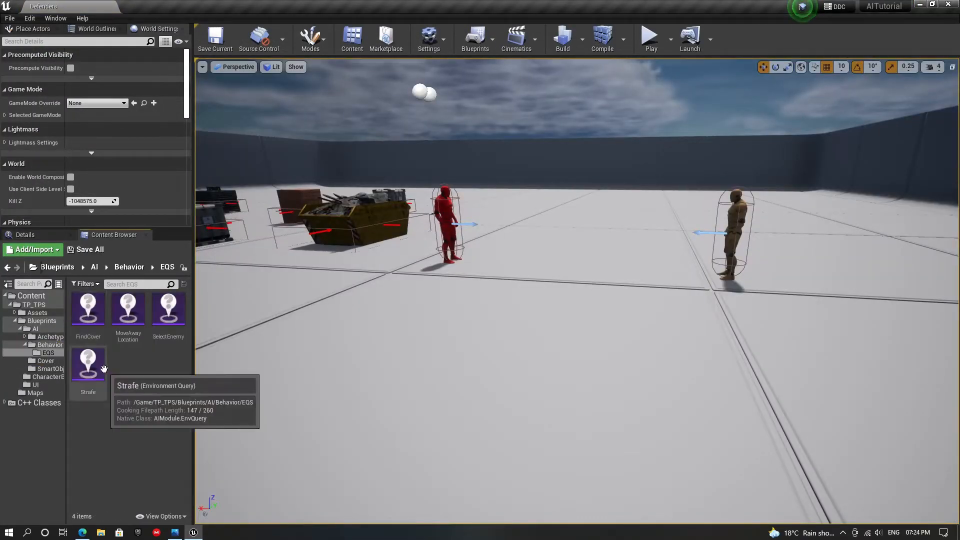
double_click(88, 308)
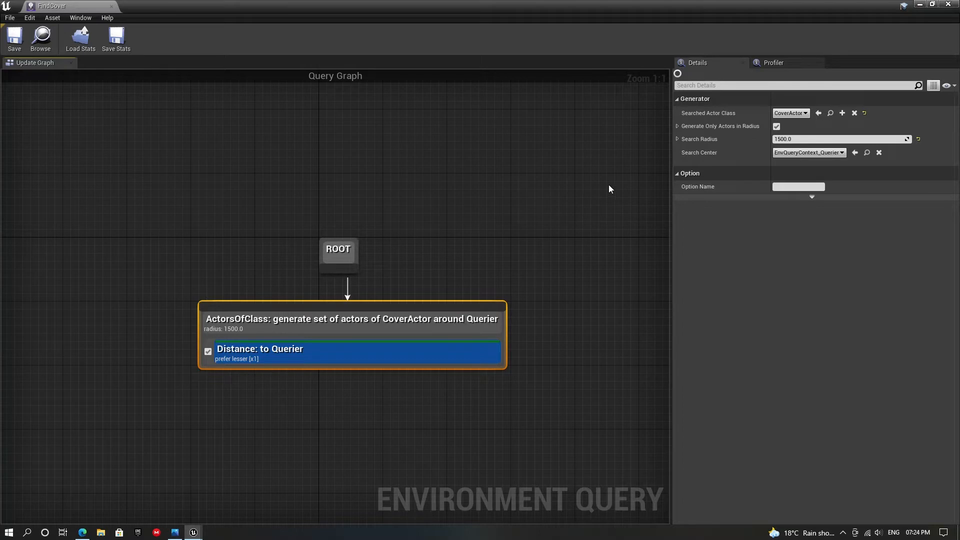
drag(838, 139, 796, 139)
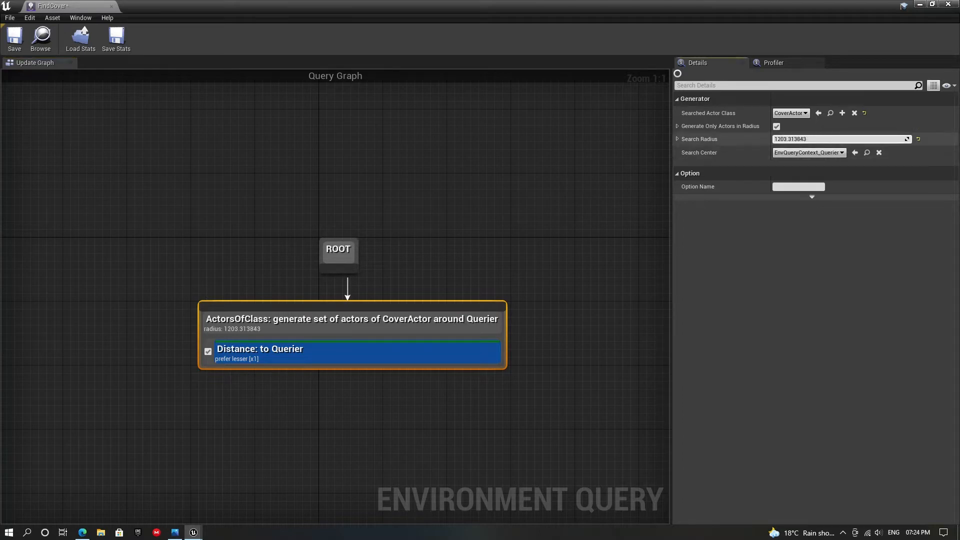
drag(841, 139, 850, 139)
text(15)
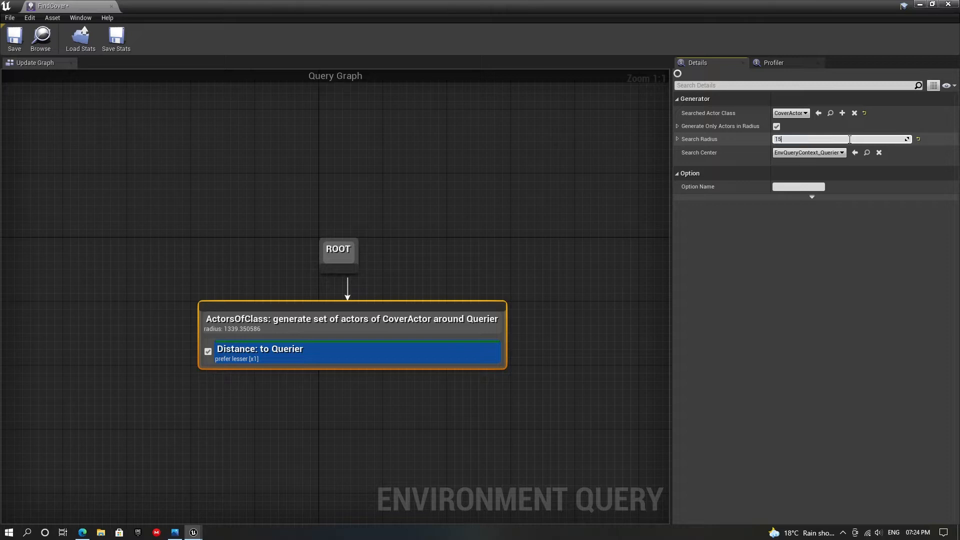
click(573, 354)
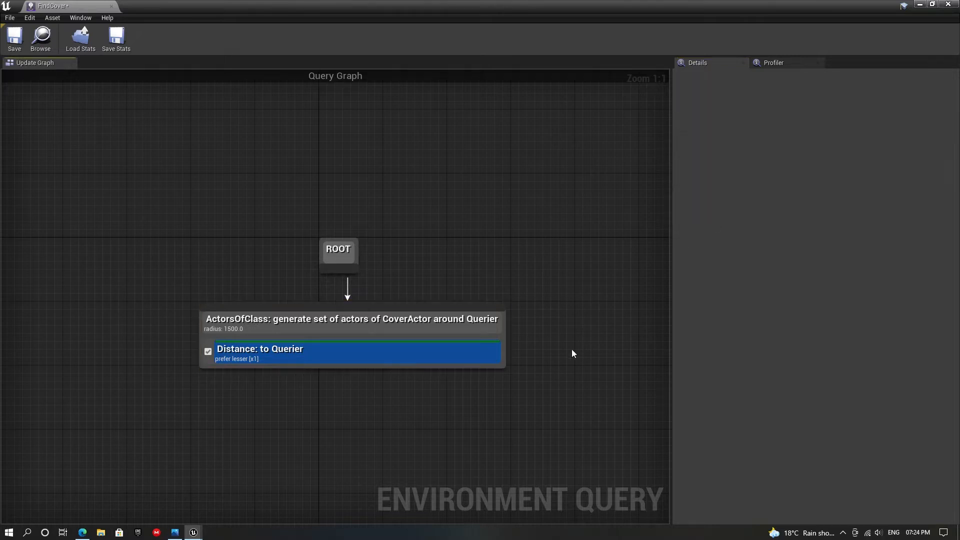
click(259, 348)
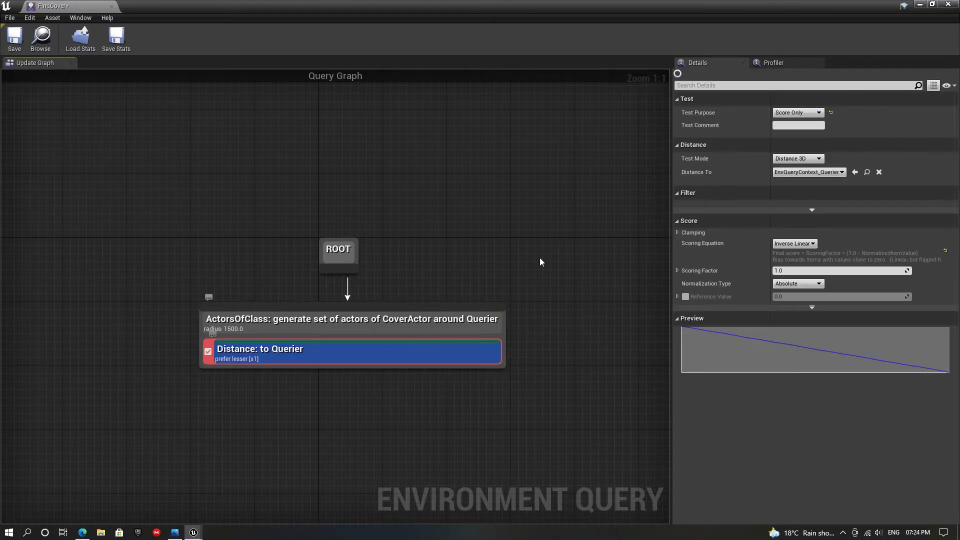
mouse_move(790, 243)
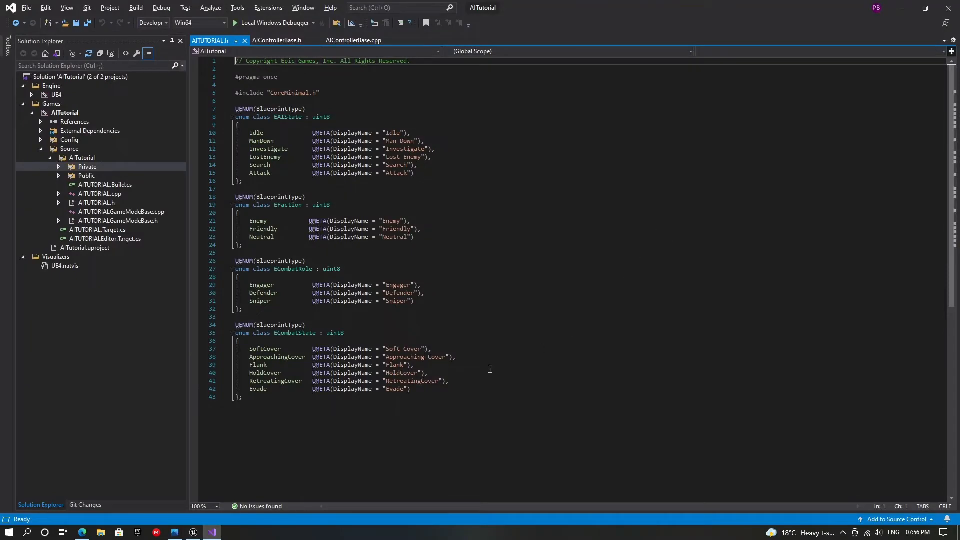
Step: Review the ECombatState enum, then the CoverActor and ShootFromCover key lookups in AIControllerBase.cpp
drag(234, 324, 242, 396)
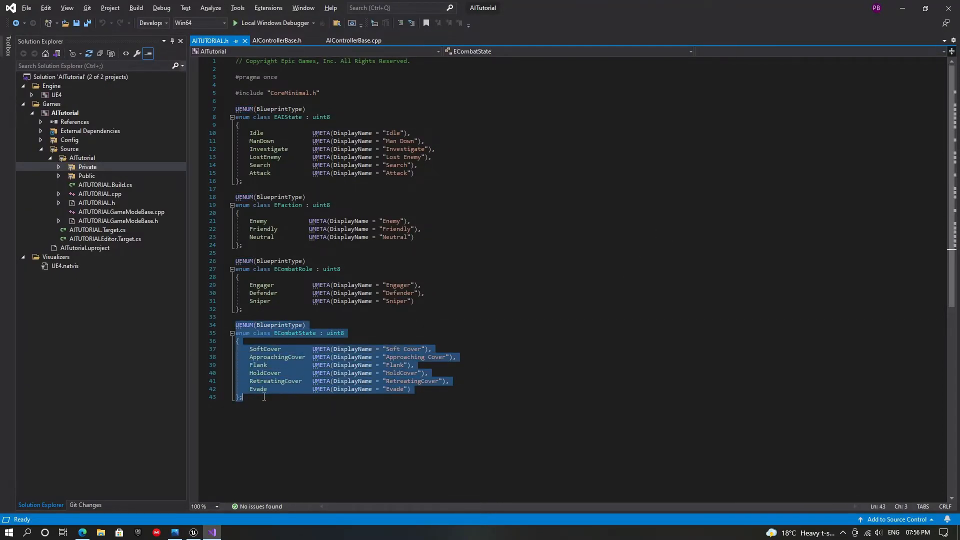
mouse_move(487, 378)
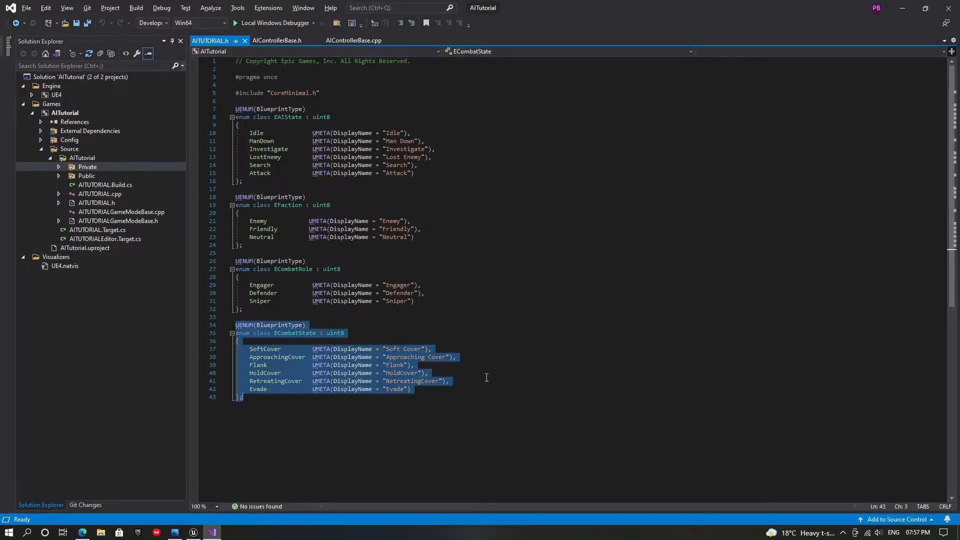
click(278, 40)
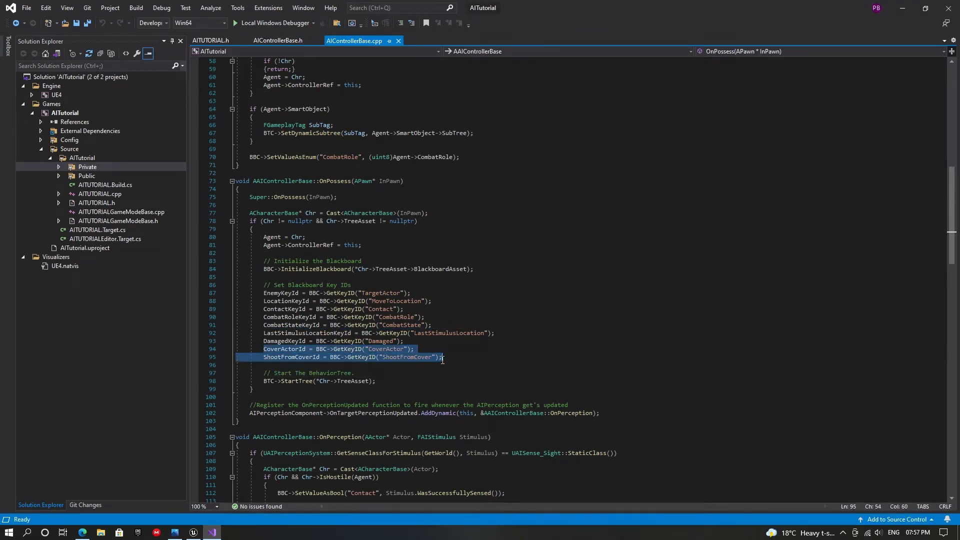
click(453, 357)
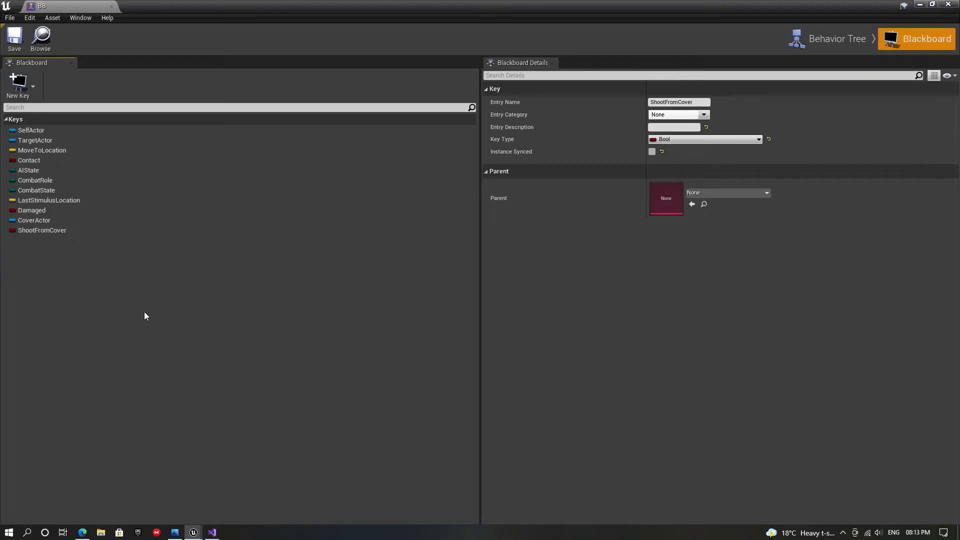
click(36, 190)
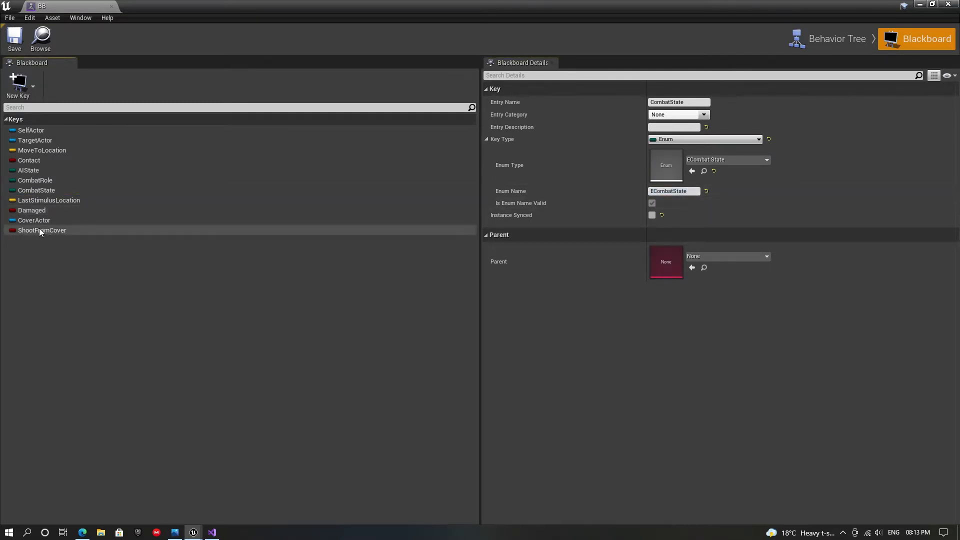
click(34, 220)
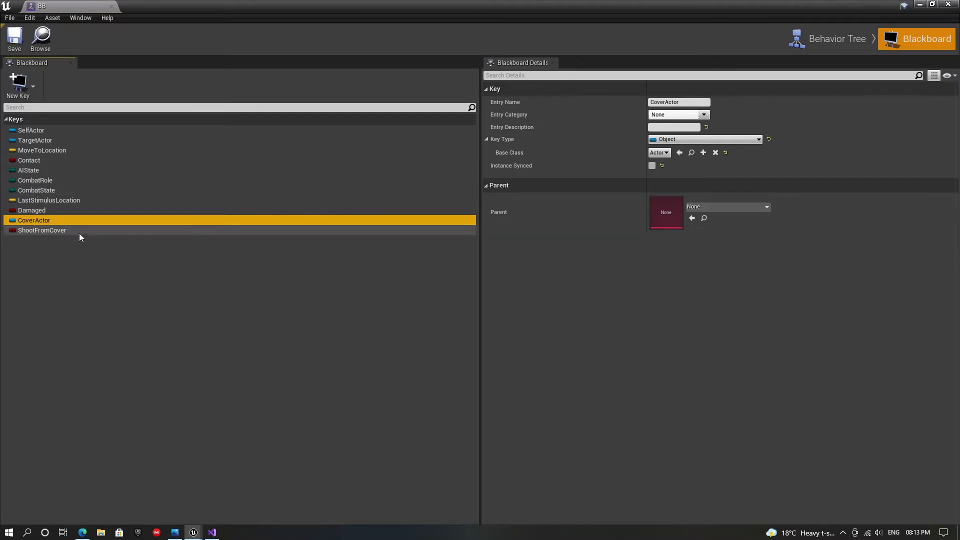
click(42, 230)
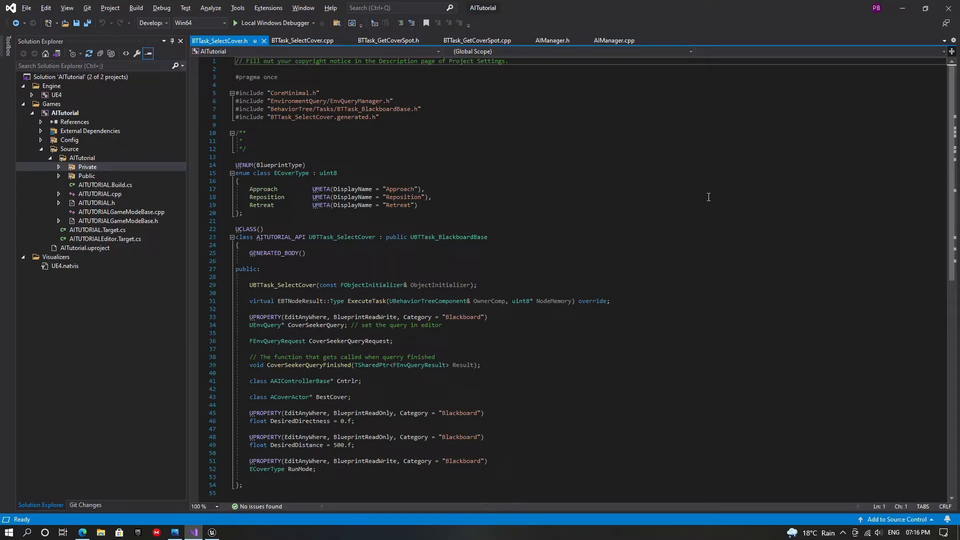
mouse_move(612, 206)
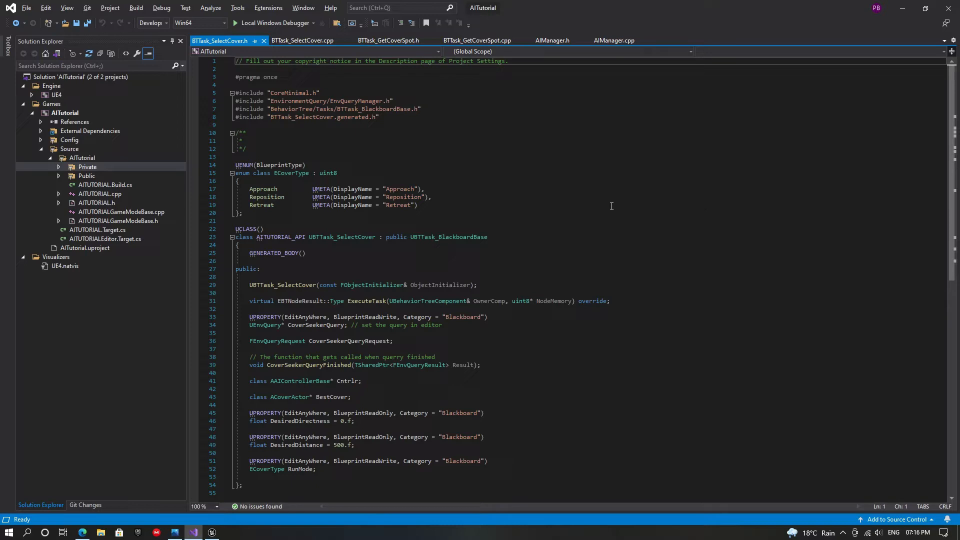
Step: Review BTTask_SelectCover.h down to the BestCover declaration
drag(235, 165, 248, 213)
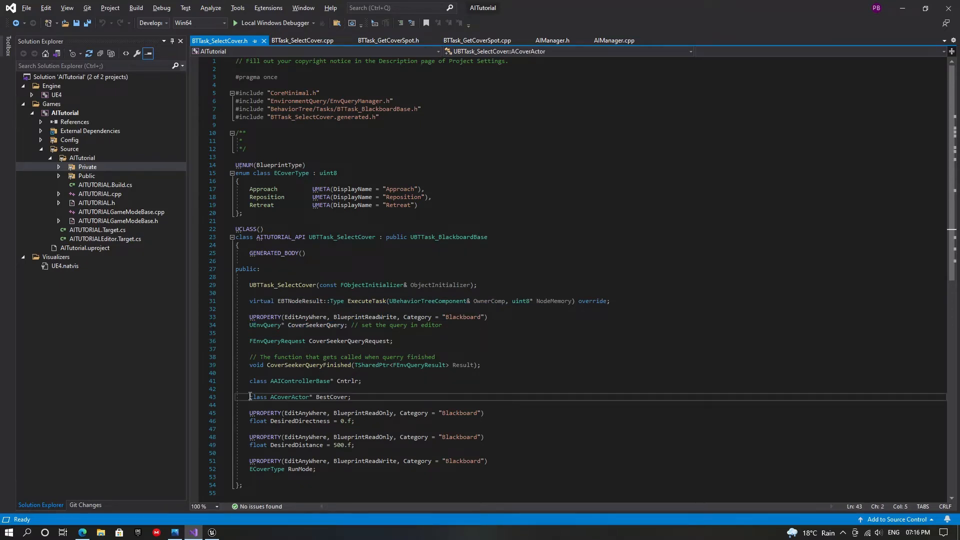
drag(249, 396, 351, 396)
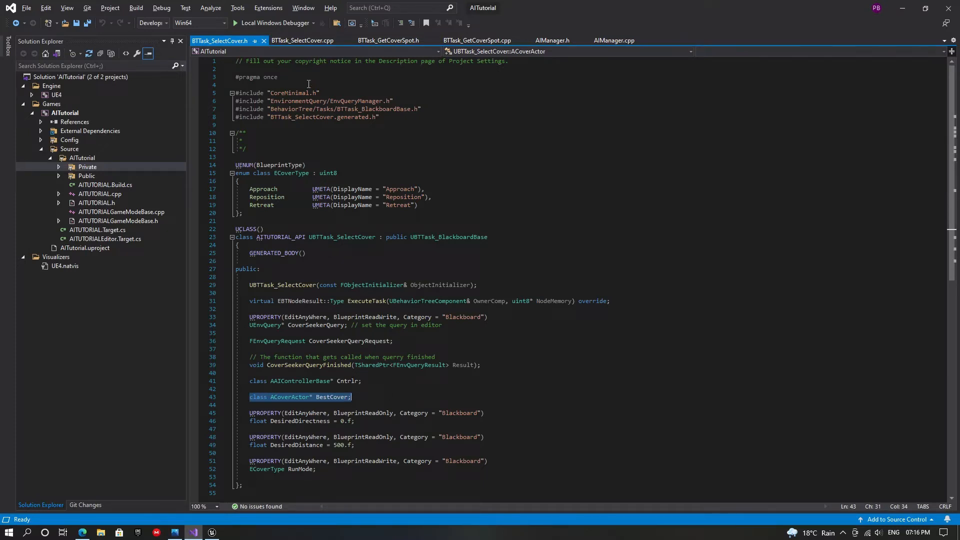
click(302, 40)
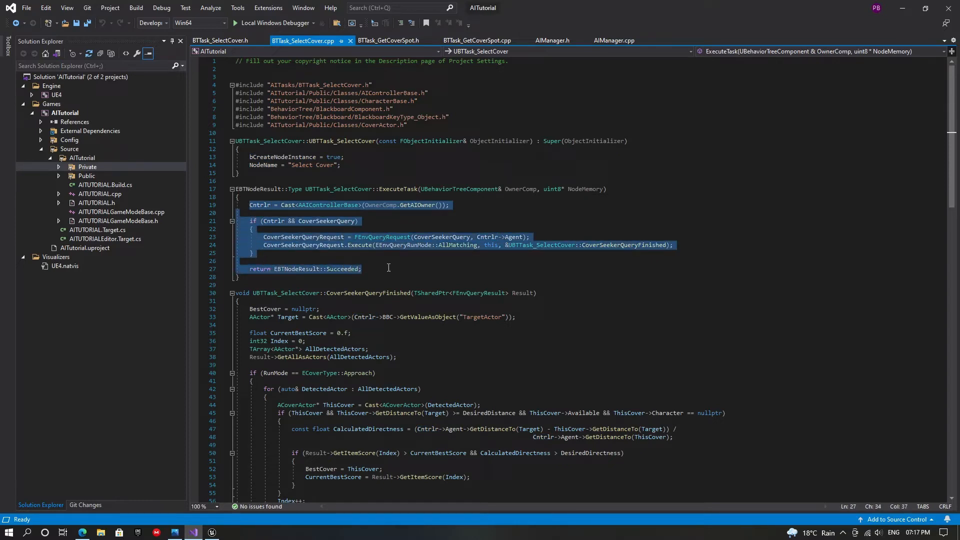
Step: Scroll through ExecuteTask and CoverSeekerQueryFinished in BTTask_SelectCover.cpp
scroll(down, 3)
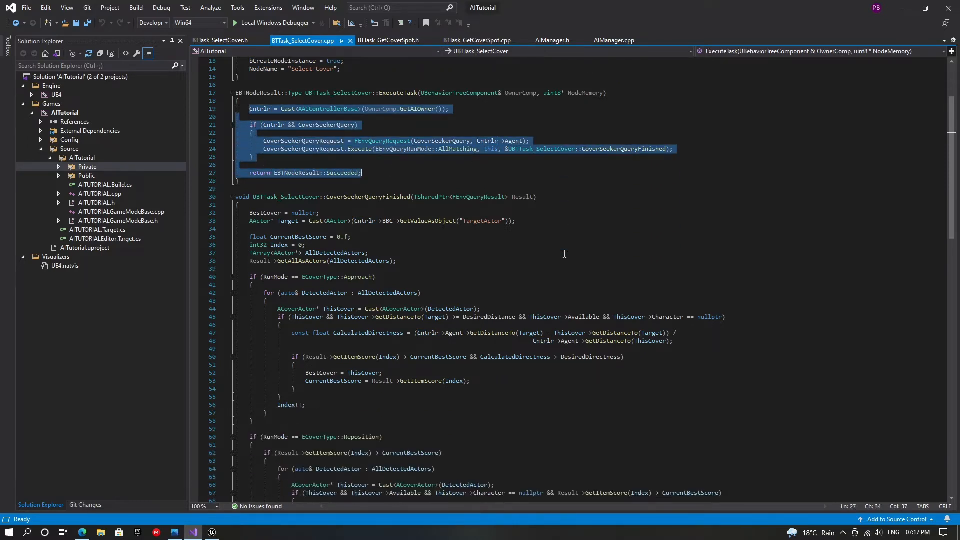
scroll(down, 3)
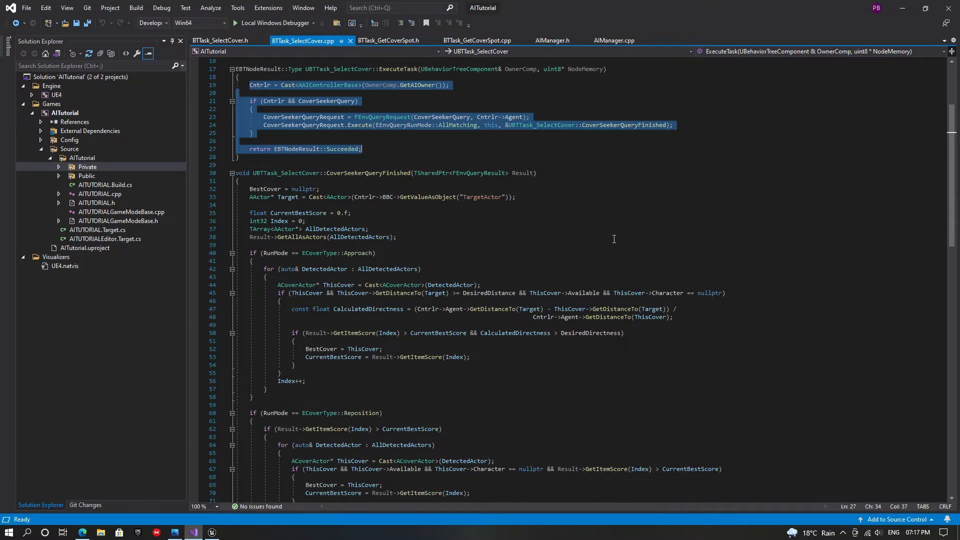
mouse_move(294, 260)
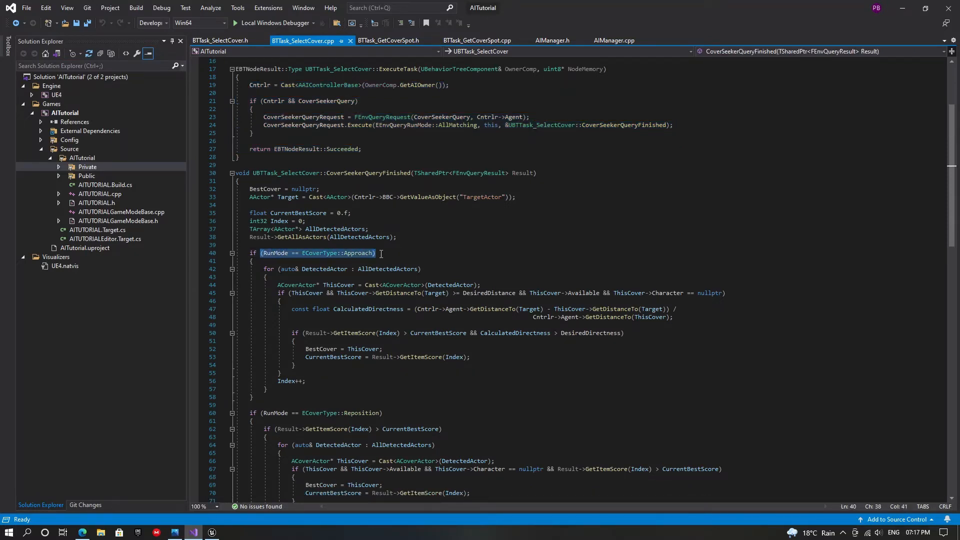
mouse_move(434, 319)
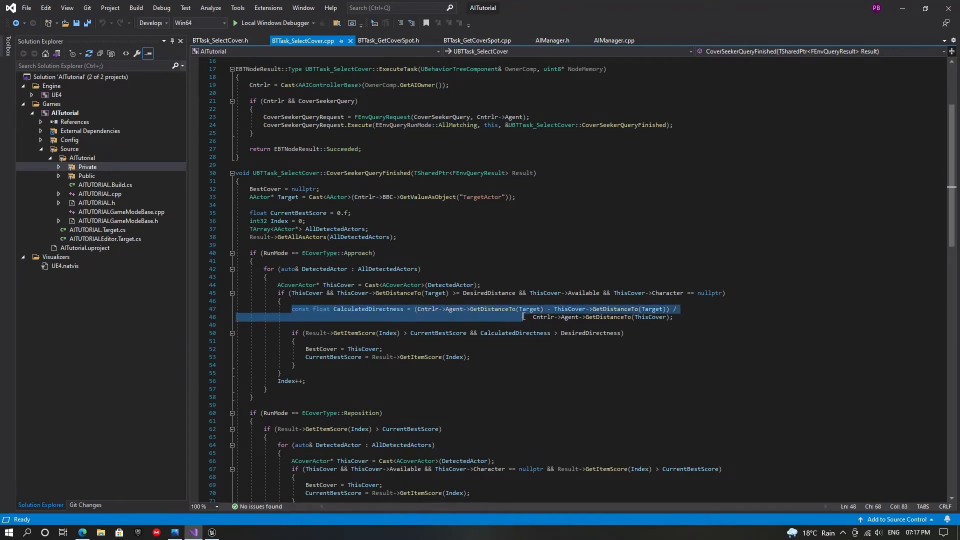
click(676, 317)
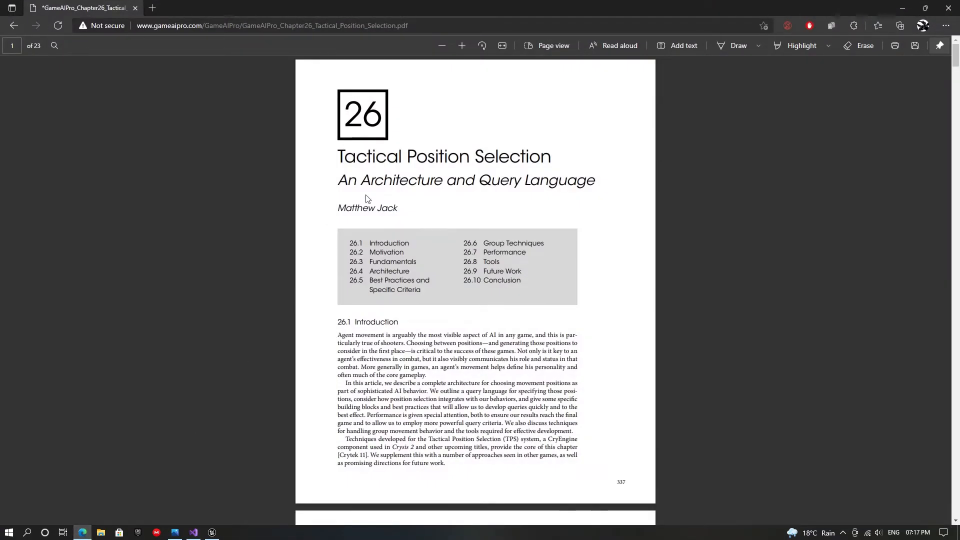
Step: Skim the Game AI Pro Chapter 26 PDF on tactical position selection down to Best Practices
scroll(down, 3)
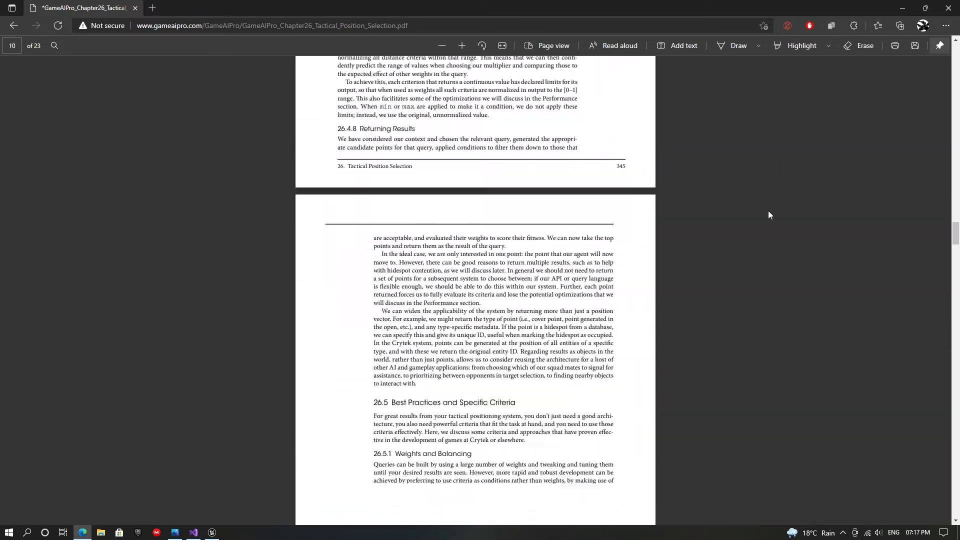
scroll(down, 3)
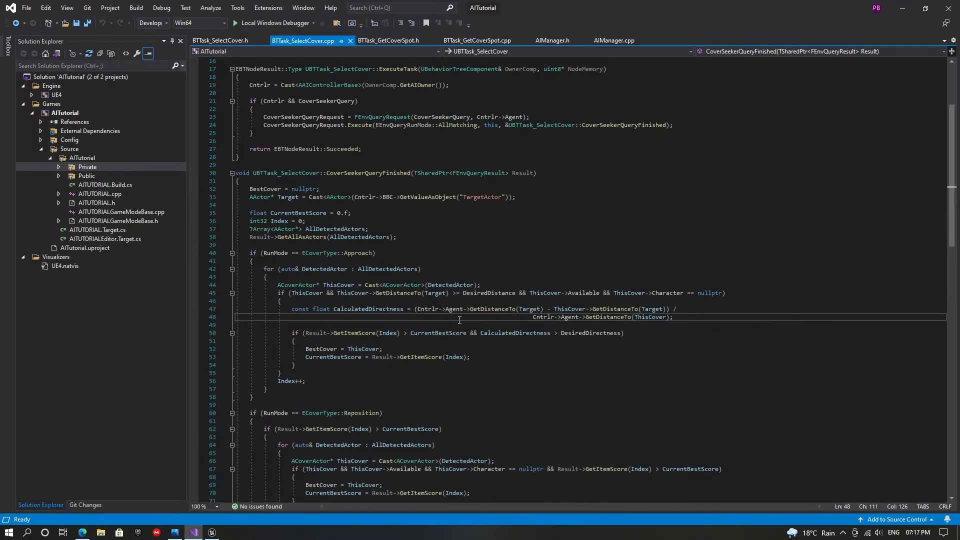
Step: Scroll to the Reposition branch's cover loop in BTTask_SelectCover.cpp
scroll(down, 3)
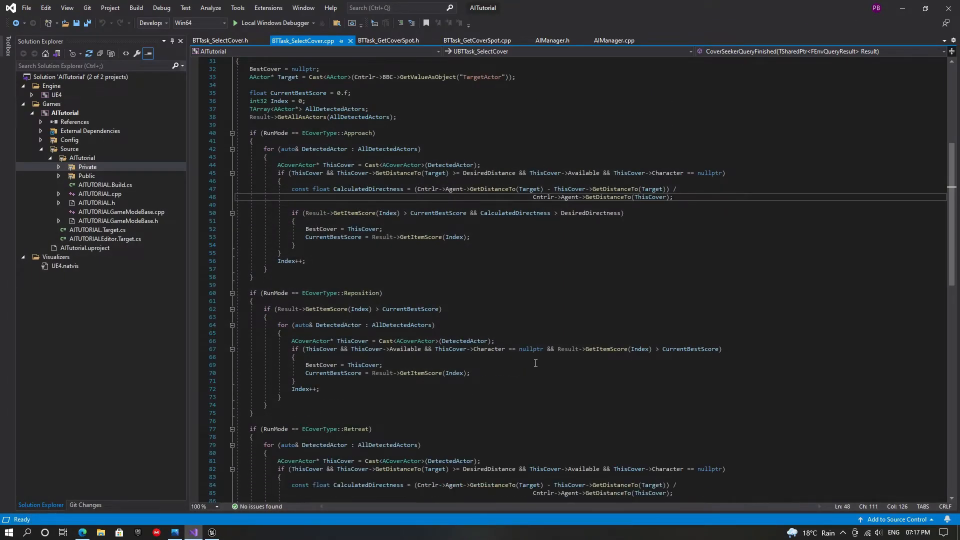
scroll(down, 3)
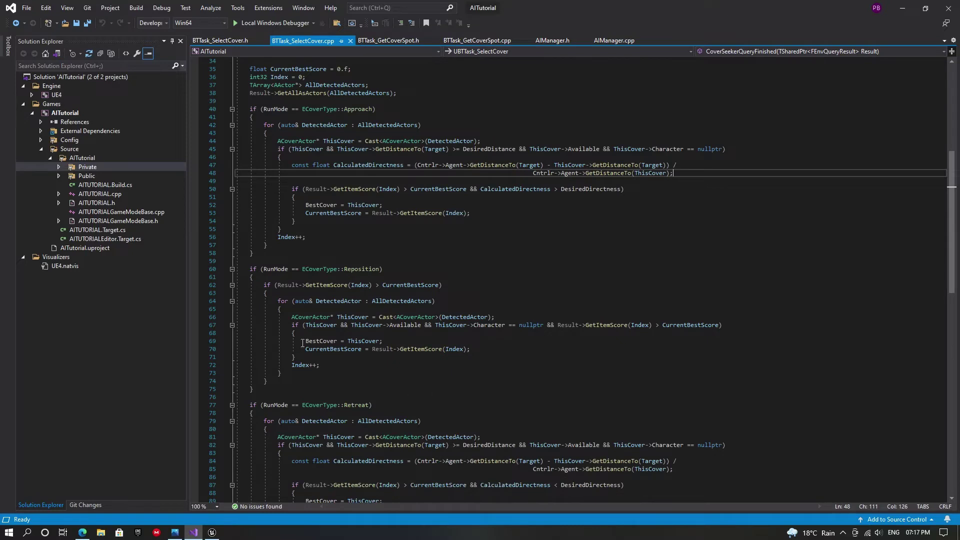
mouse_move(273, 269)
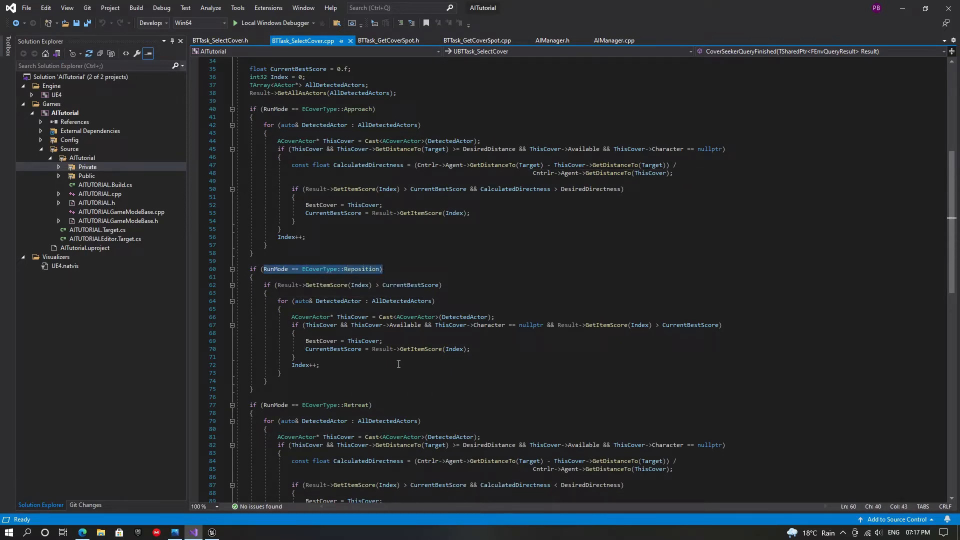
drag(279, 301, 278, 372)
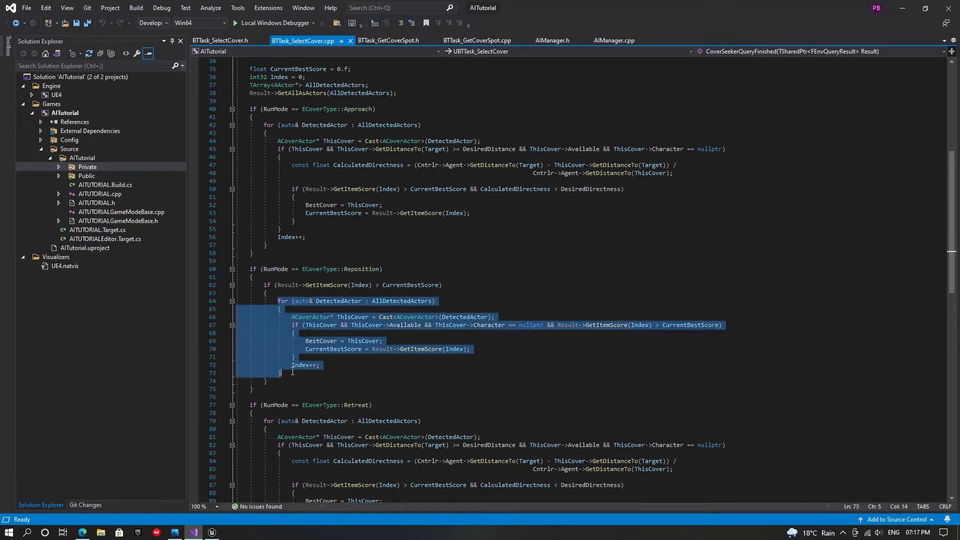
scroll(down, 3)
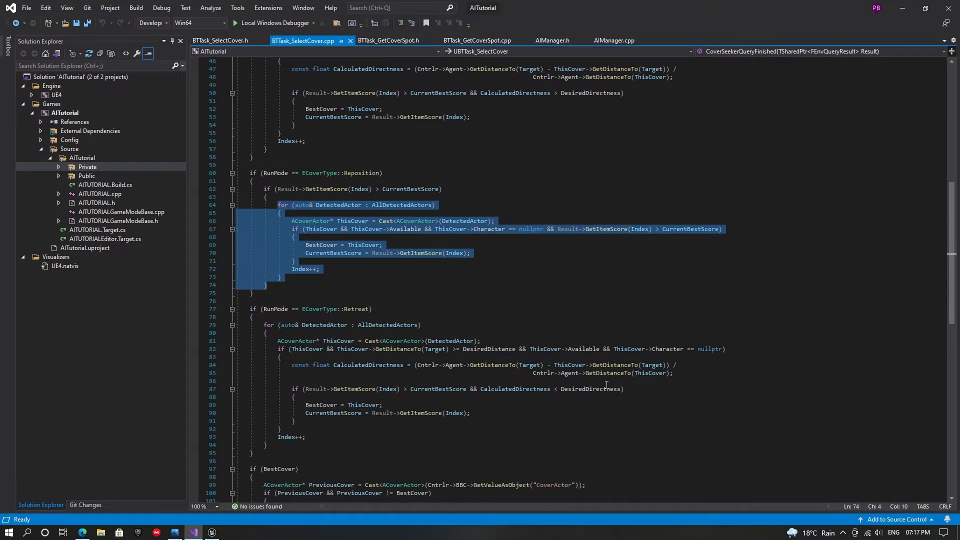
Step: Review the Retreat and final cover-assignment block, then move to BTTask_GetCoverSpot.h
scroll(down, 3)
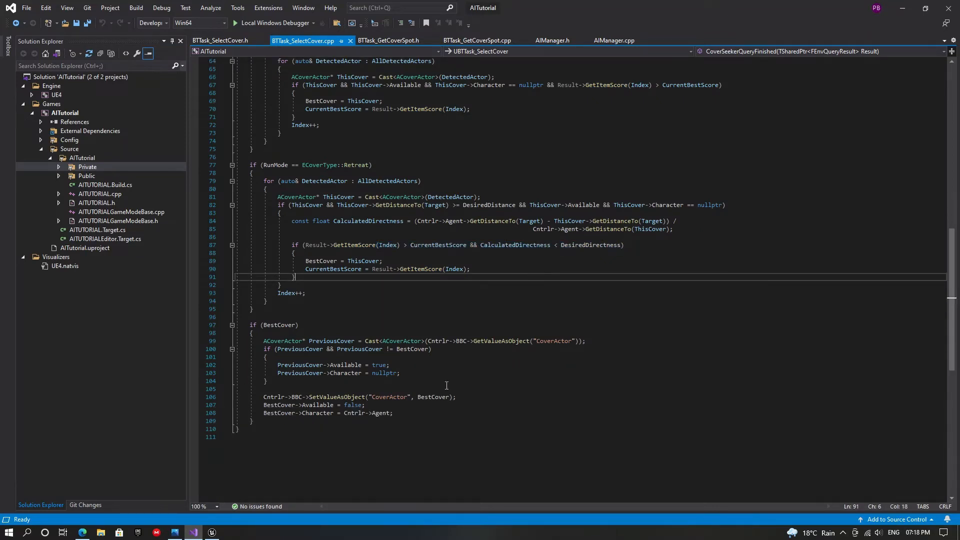
drag(246, 324, 251, 421)
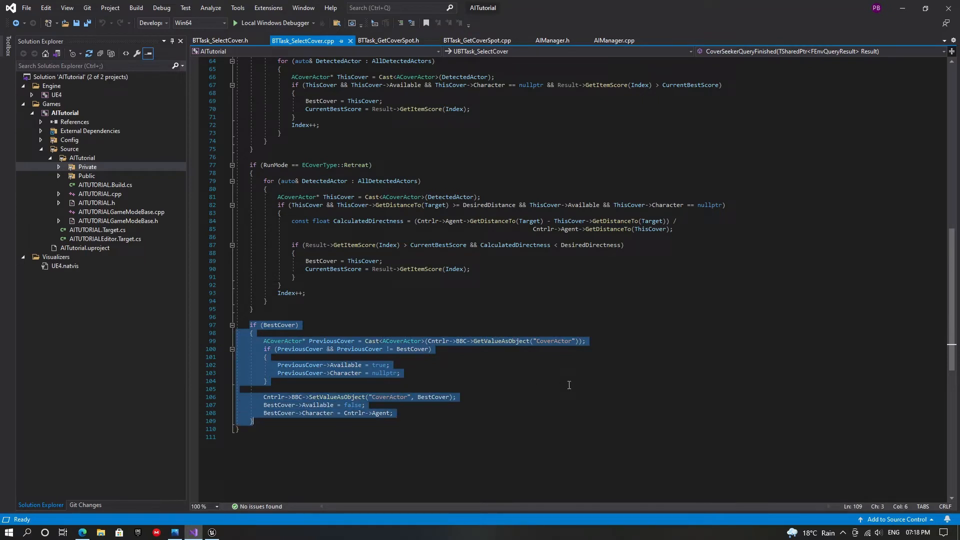
click(389, 40)
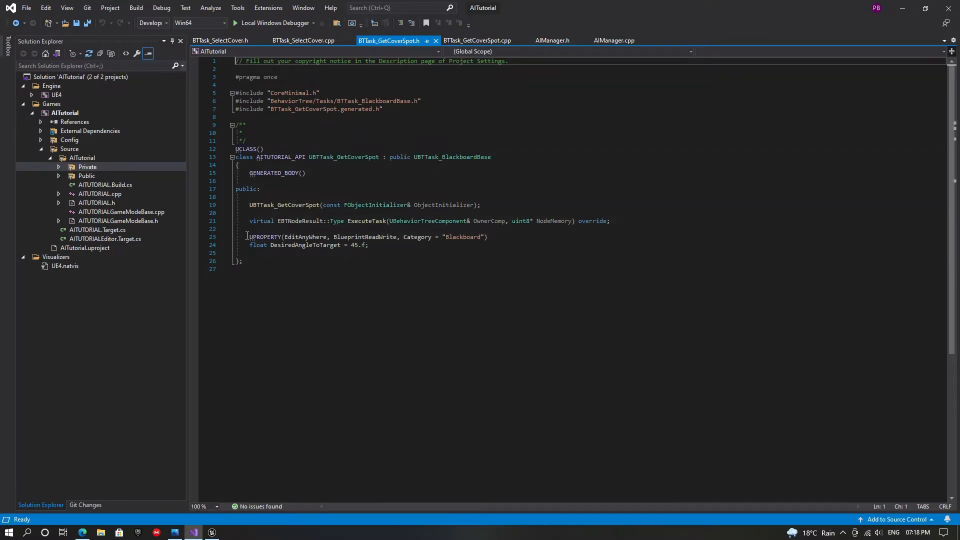
Step: Review DesiredAngleToTarget and the angle-check loop in BTTask_GetCoverSpot, then move to AIManager.h
drag(247, 236, 368, 245)
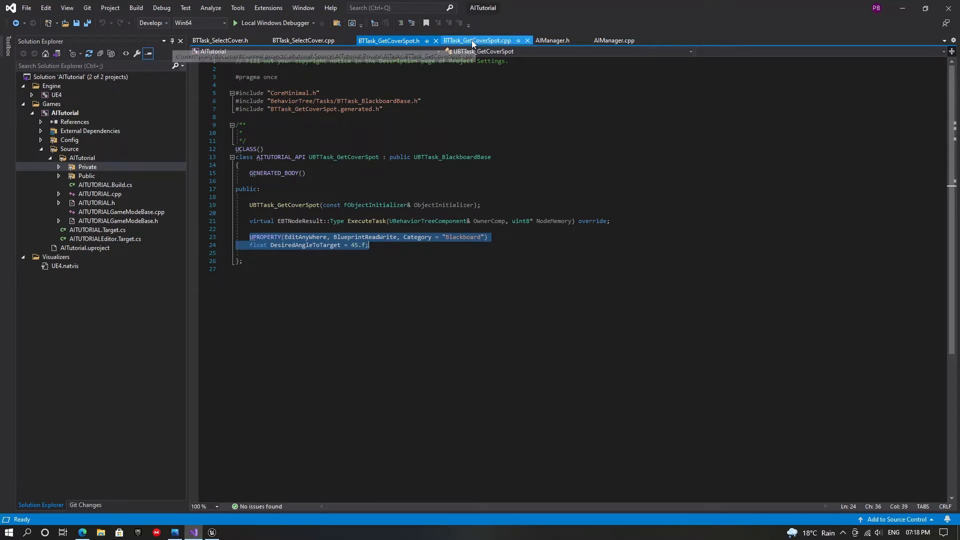
click(480, 40)
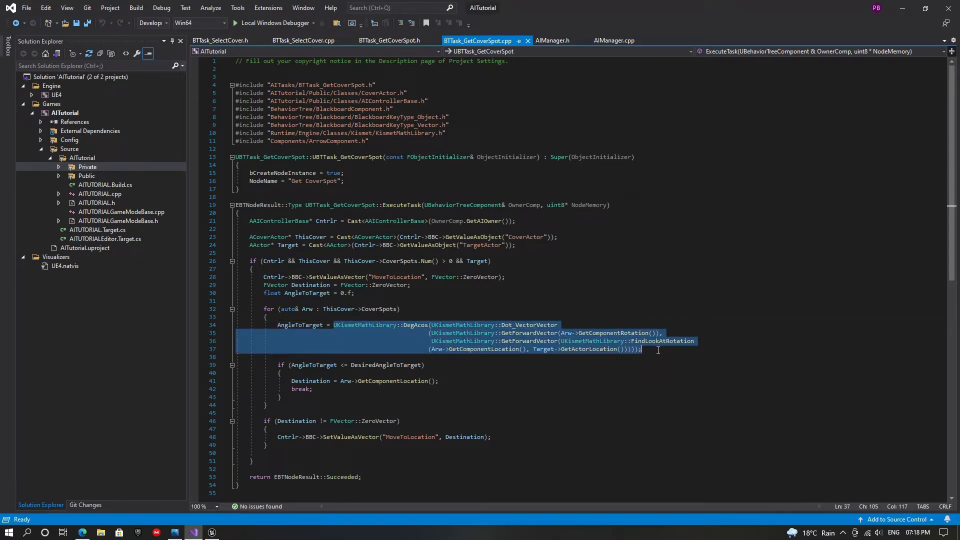
double_click(300, 388)
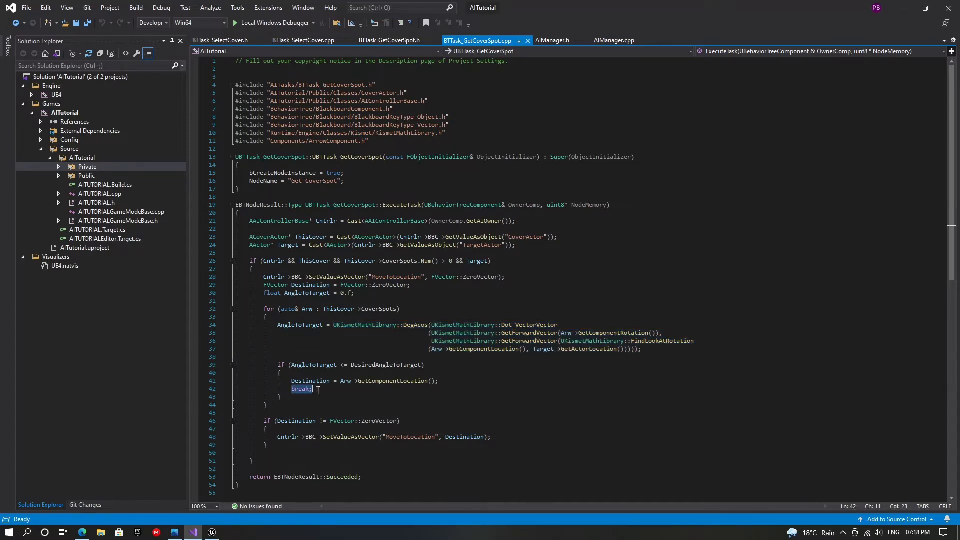
scroll(down, 3)
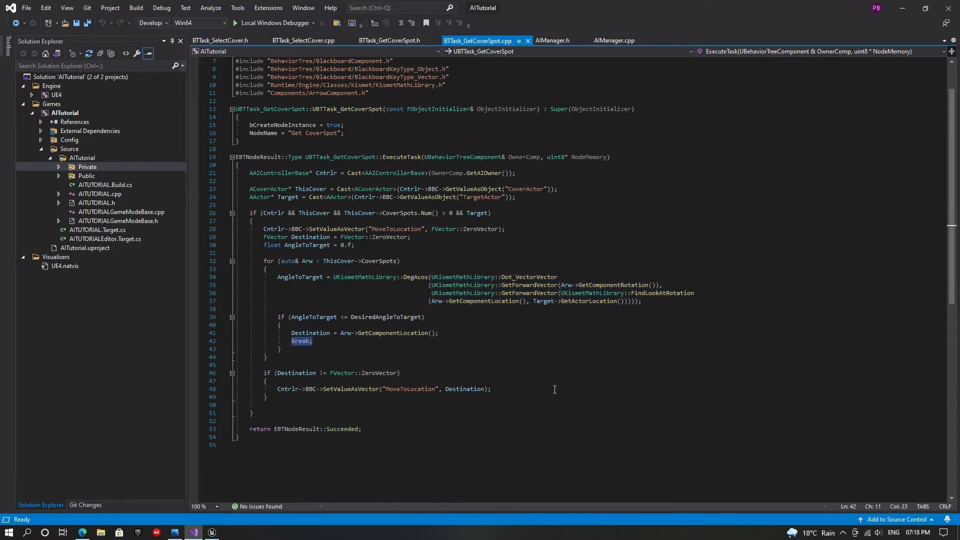
mouse_move(562, 40)
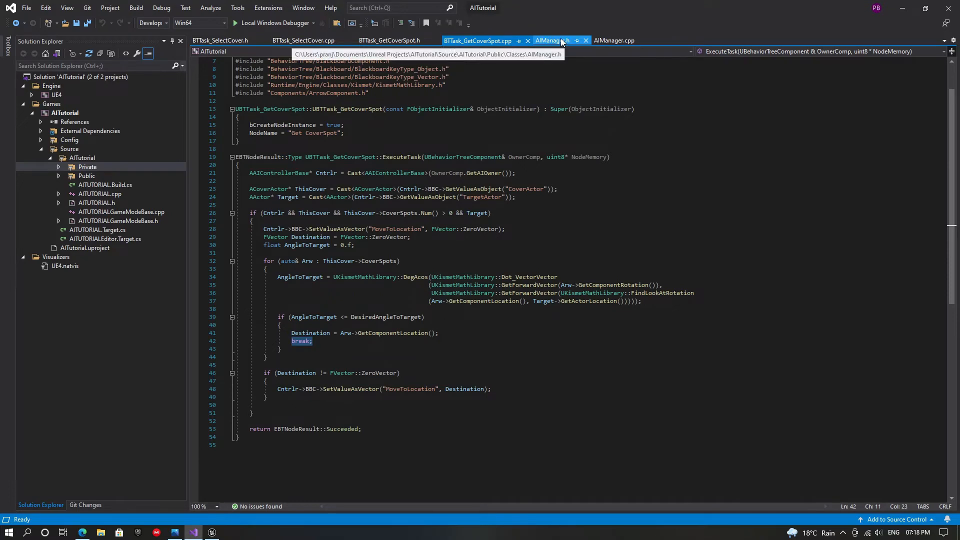
click(552, 40)
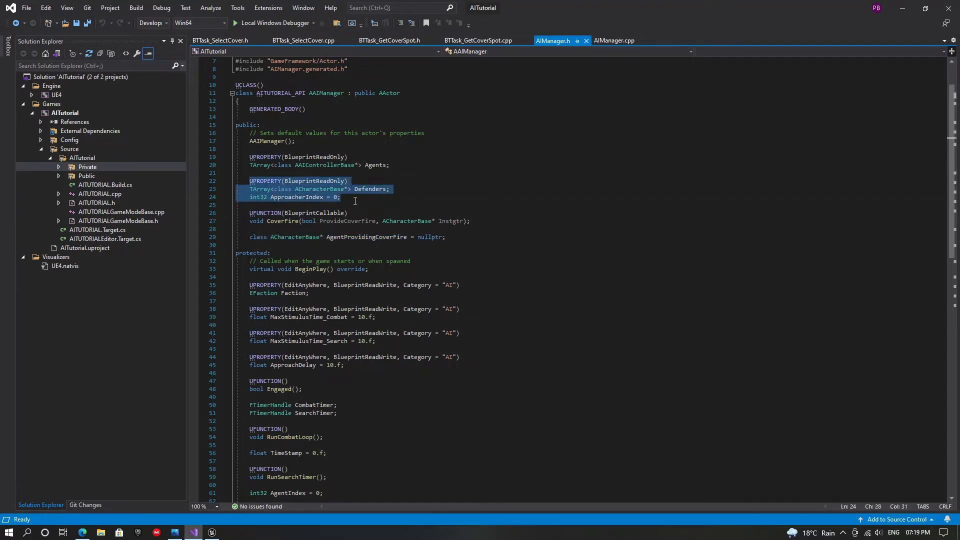
click(614, 40)
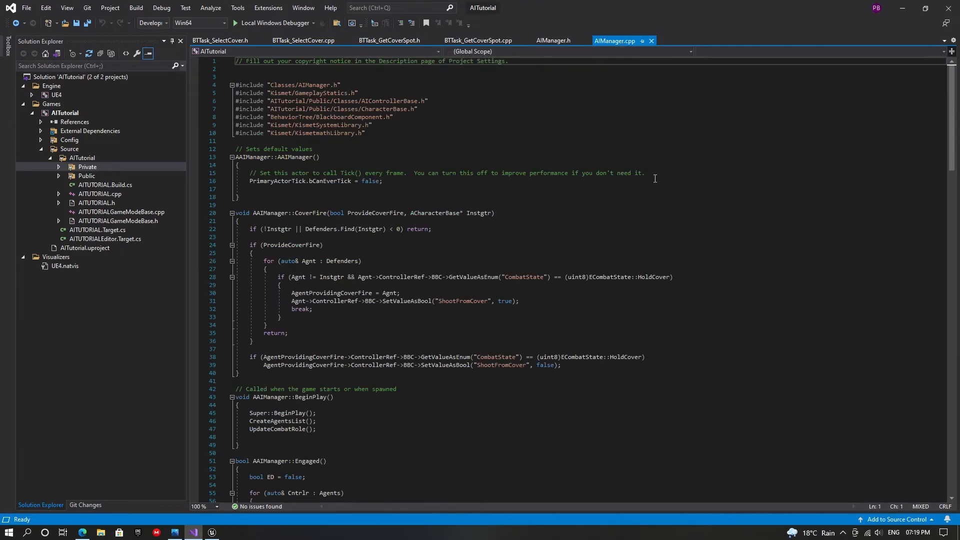
scroll(down, 3)
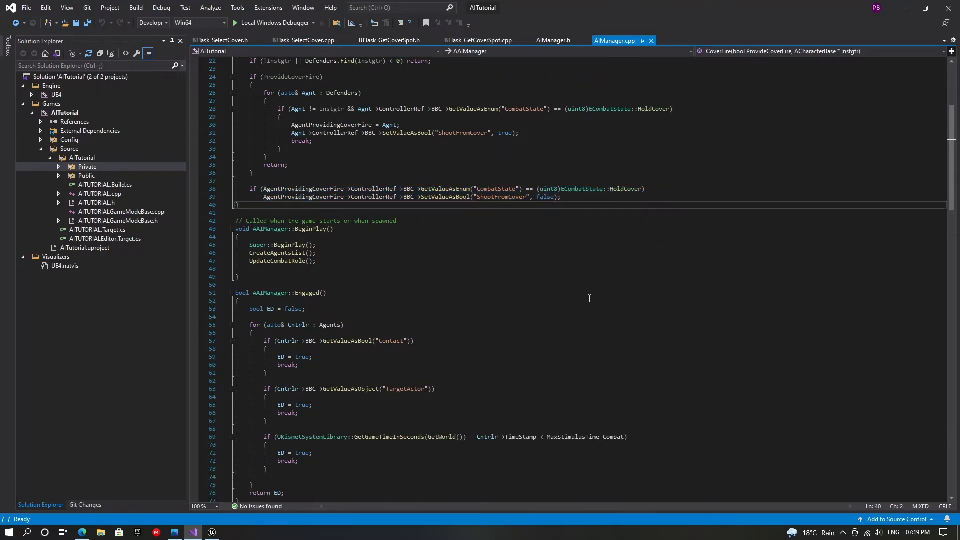
scroll(down, 3)
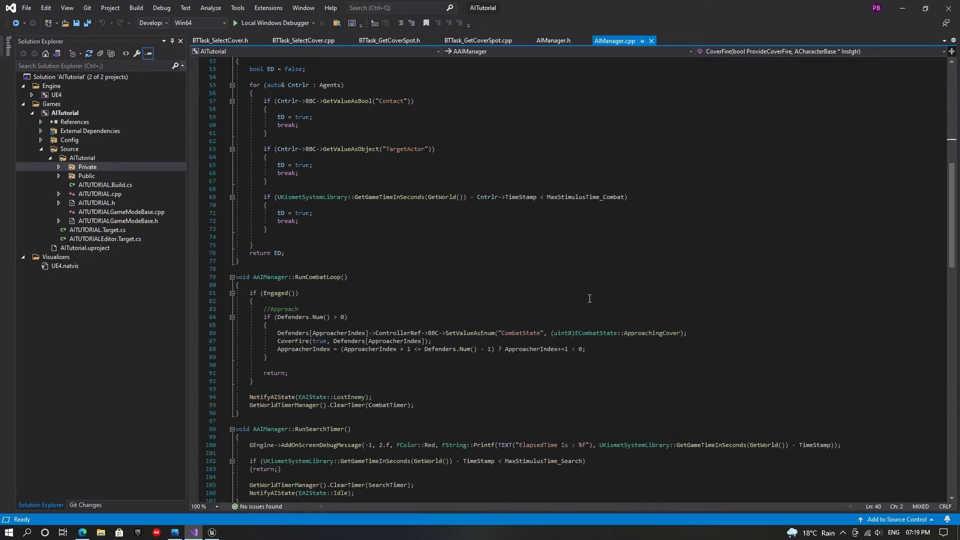
scroll(down, 3)
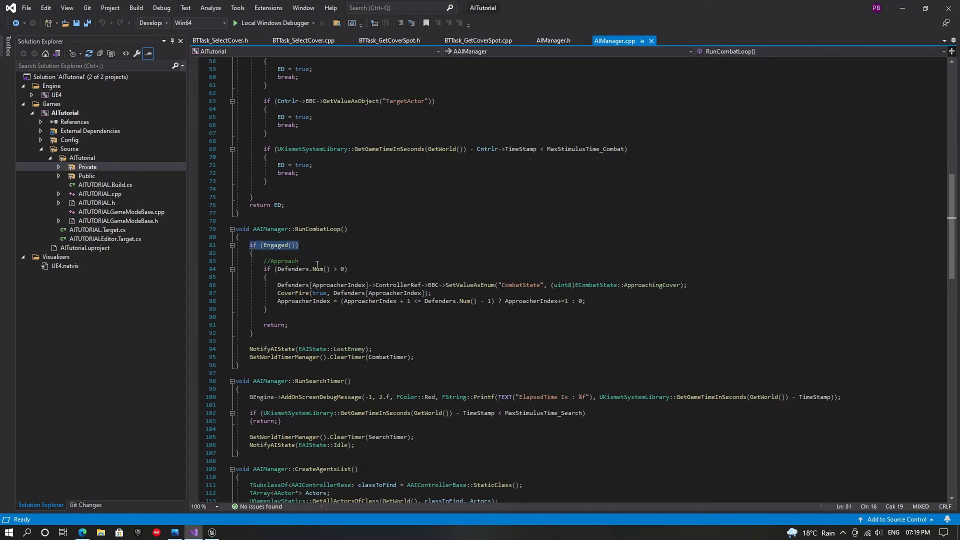
drag(264, 269, 274, 310)
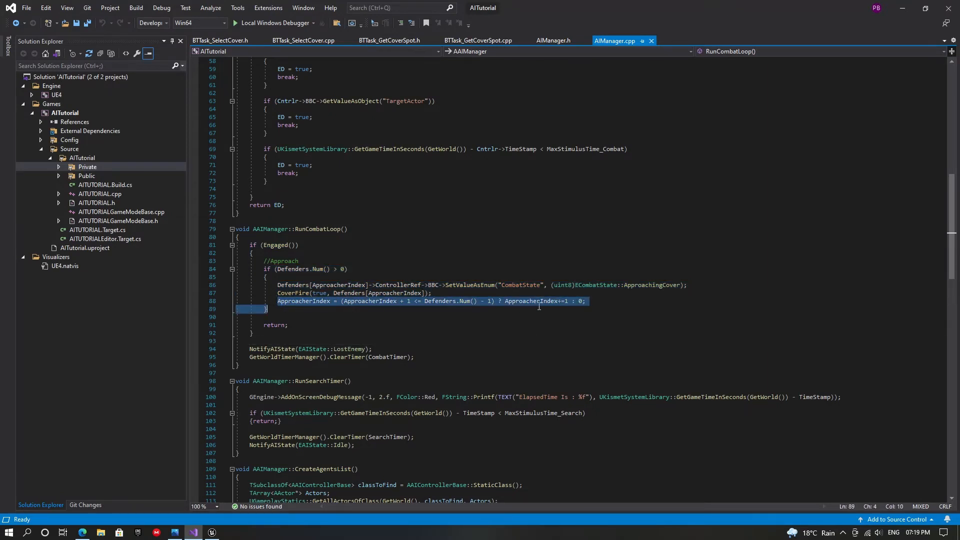
click(624, 301)
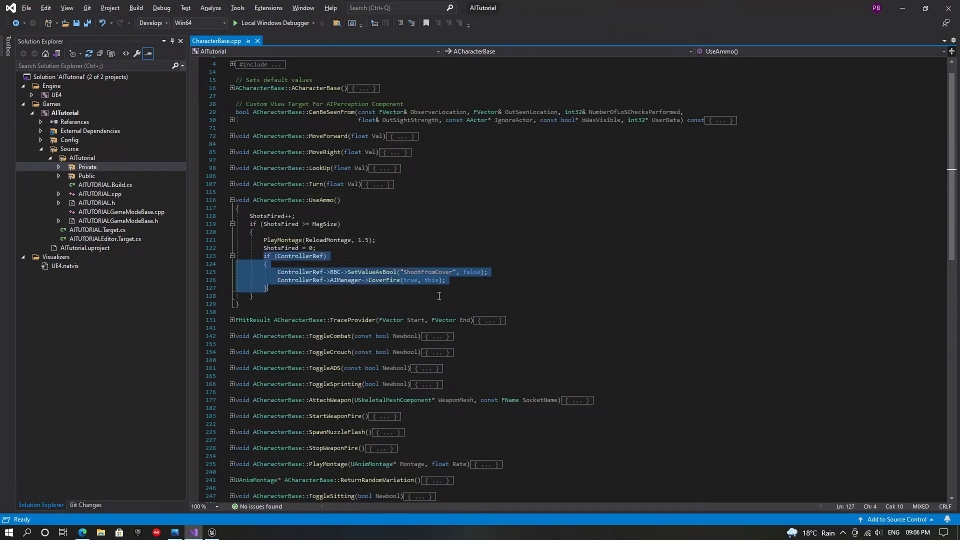
Step: Select the ControllerRef block inside UseAmmo that clears ShootFromCover and calls the AI manager's cover fire
click(458, 287)
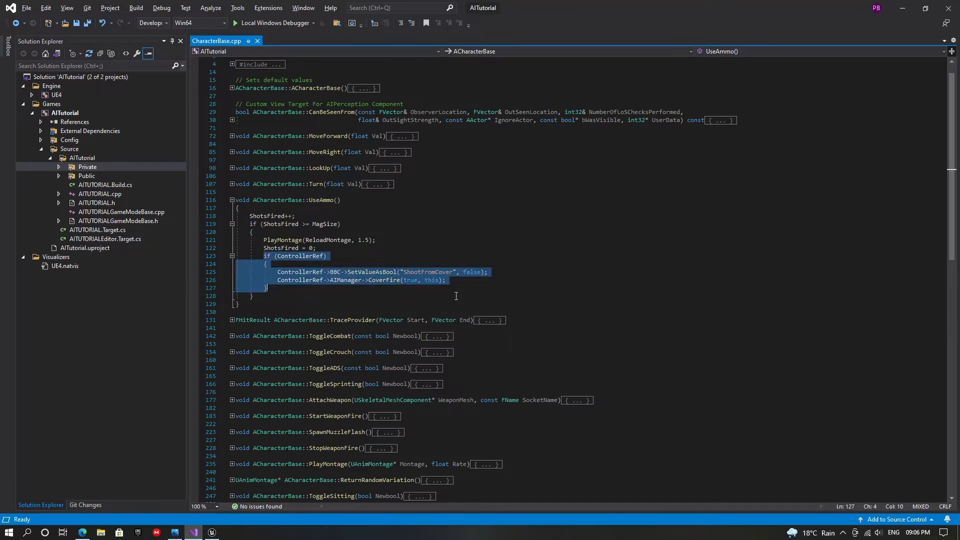
click(458, 288)
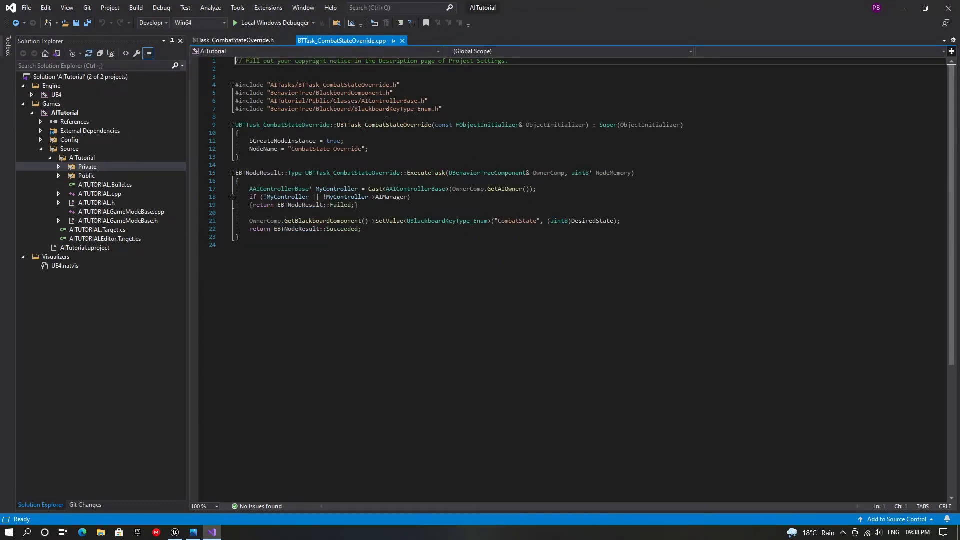
Step: Review BTTask_CombatStateOverride.cpp, whose ExecuteTask writes the desired state into the CombatState key
drag(236, 92, 336, 109)
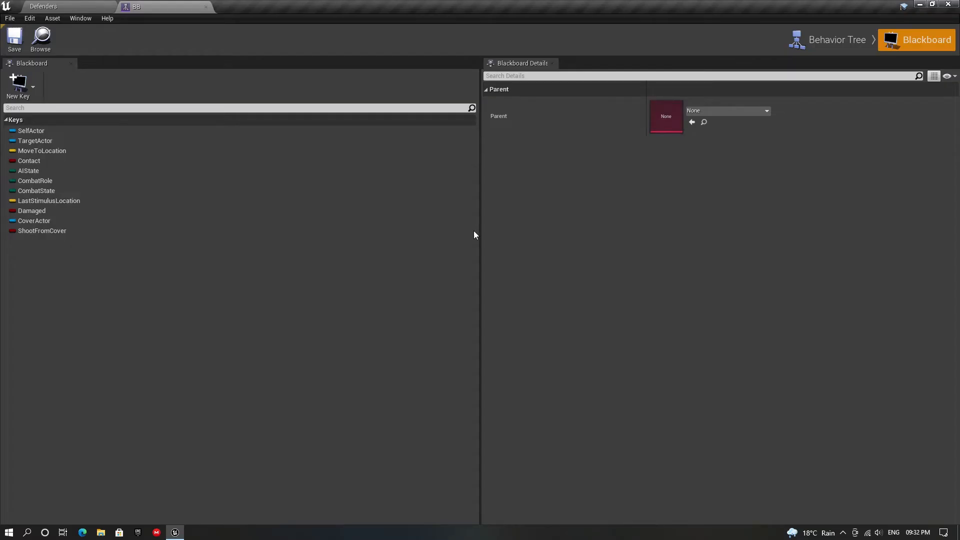
Step: Show the defenders' behavior tree graph and inspect the soft cover branch condition, Select Cover and Set Blackboard Key tasks
click(837, 40)
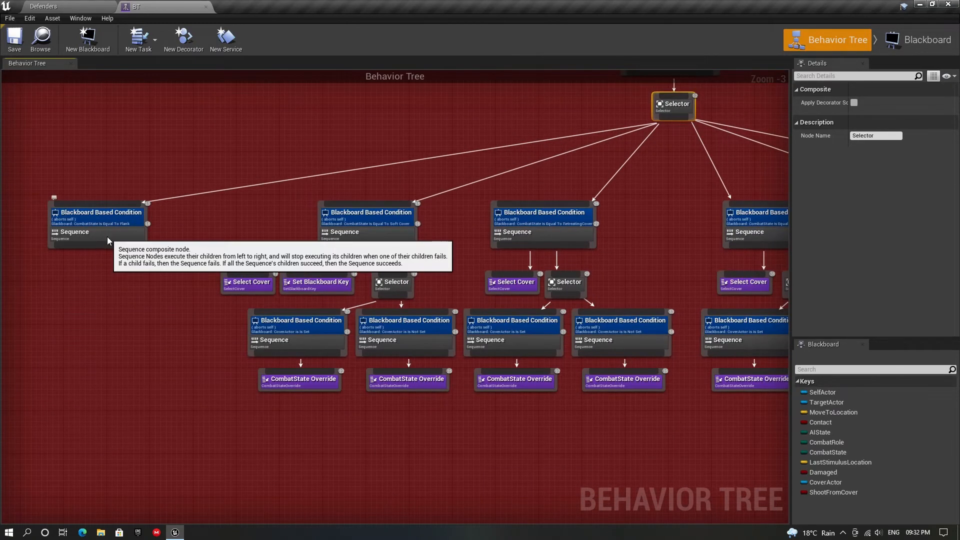
click(100, 212)
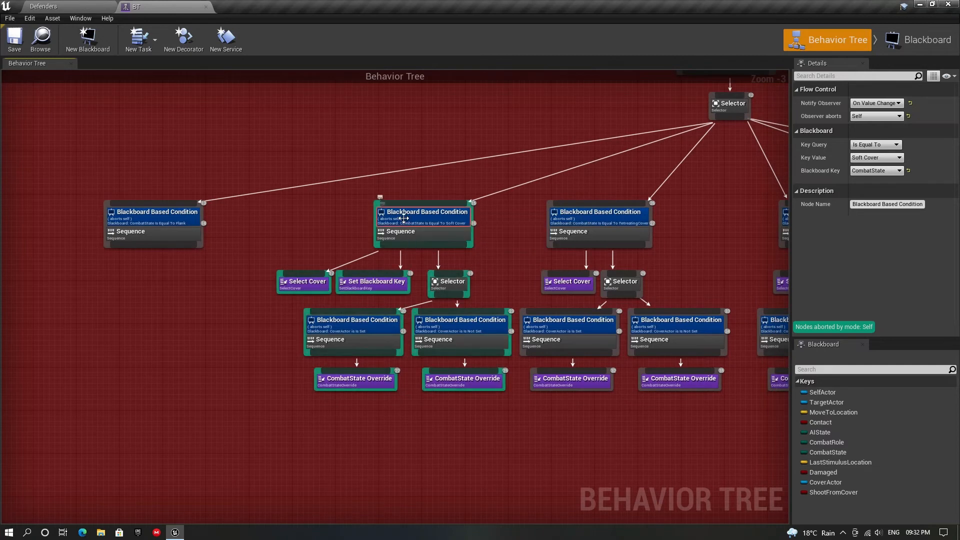
click(304, 280)
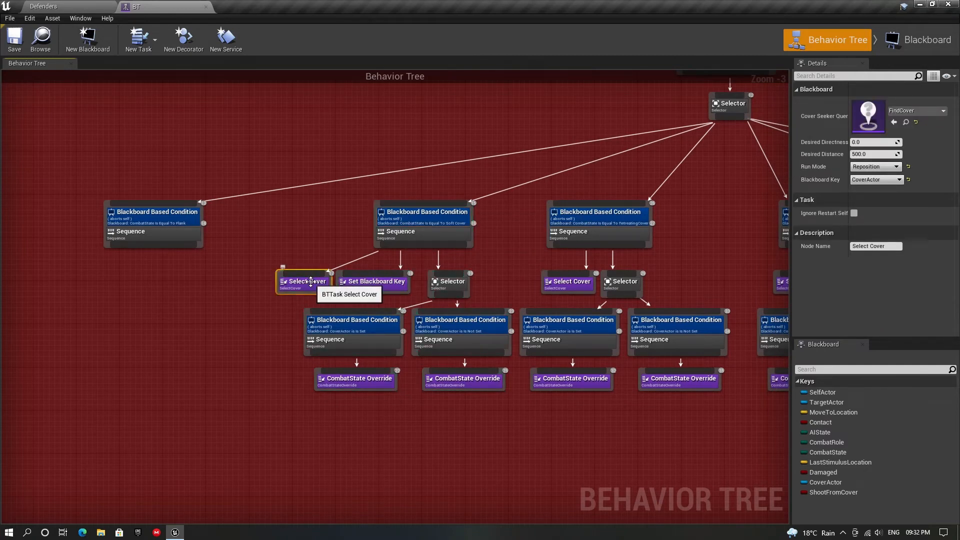
click(377, 281)
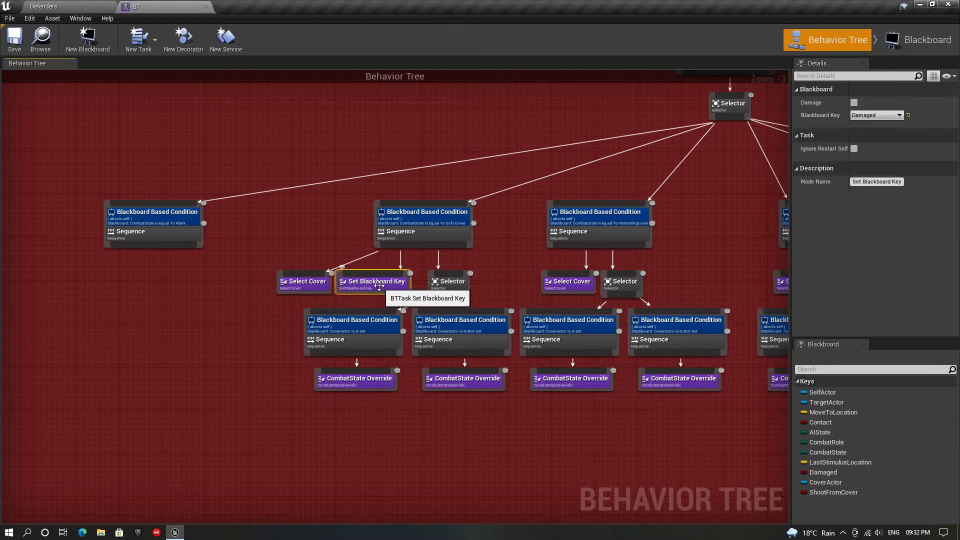
mouse_move(451, 281)
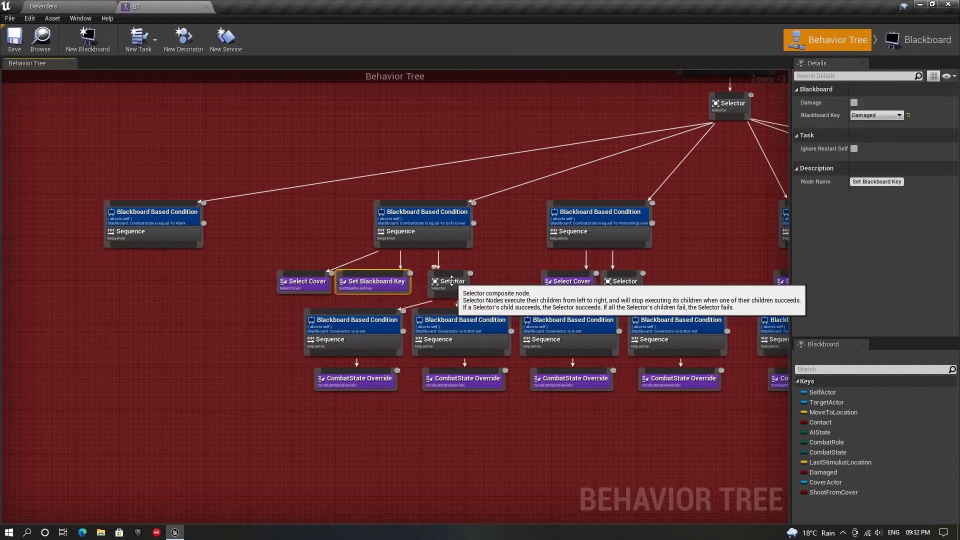
Step: Inspect the sub-branches: CoverActor Is Set leading to HoldCover override, CoverActor Is Not Set leading to Evade override
click(353, 320)
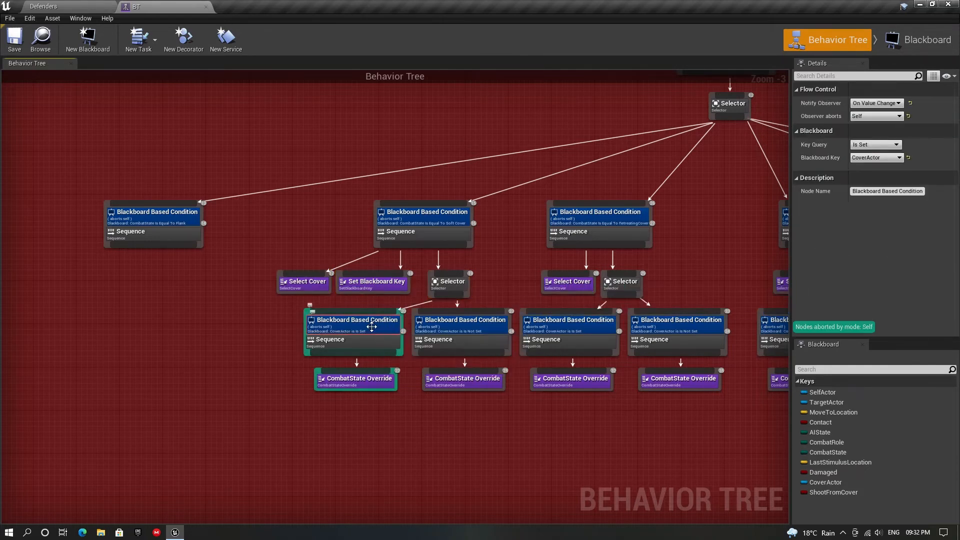
click(355, 377)
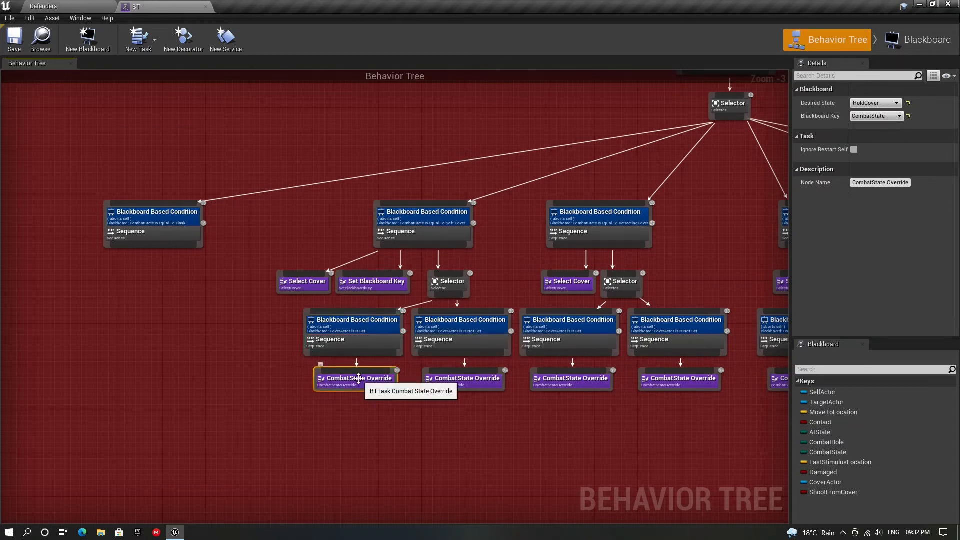
mouse_move(439, 327)
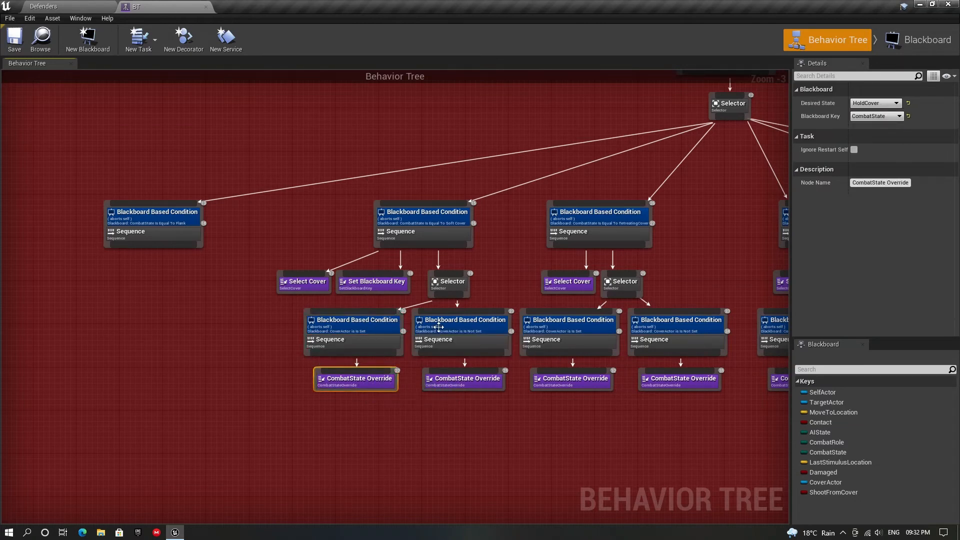
click(447, 339)
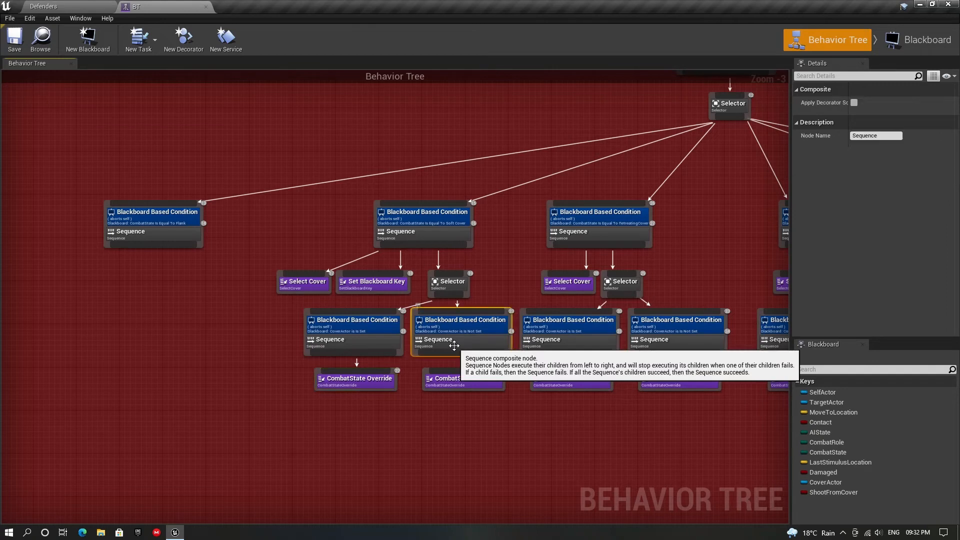
click(461, 320)
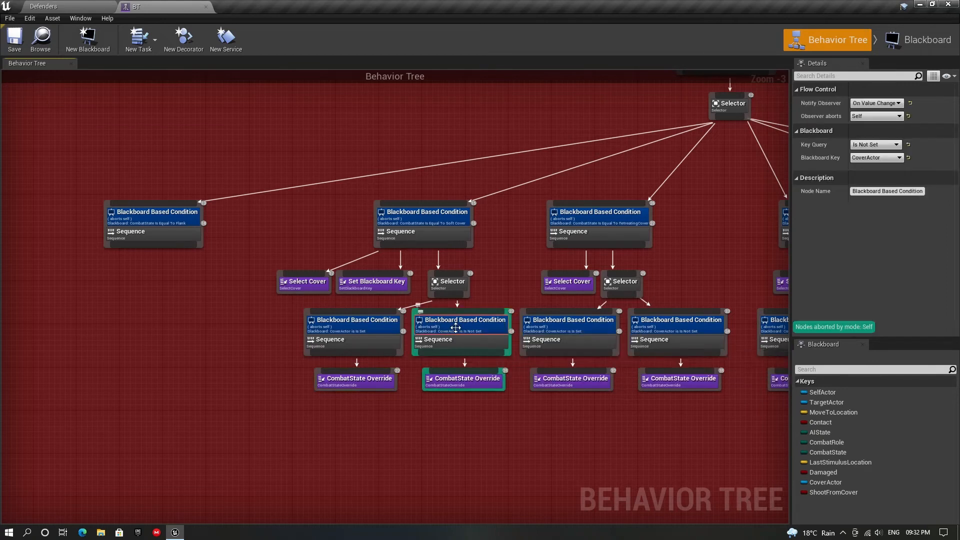
click(464, 378)
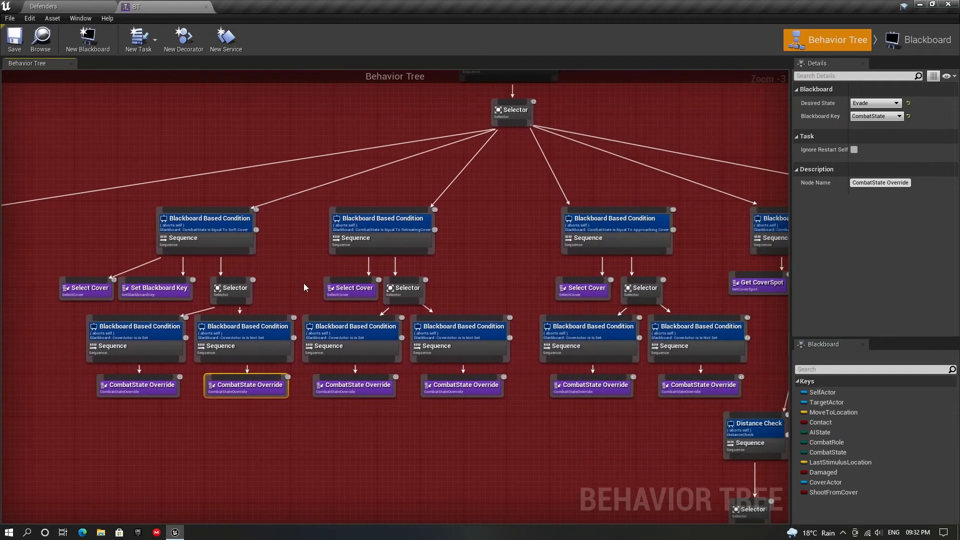
click(382, 218)
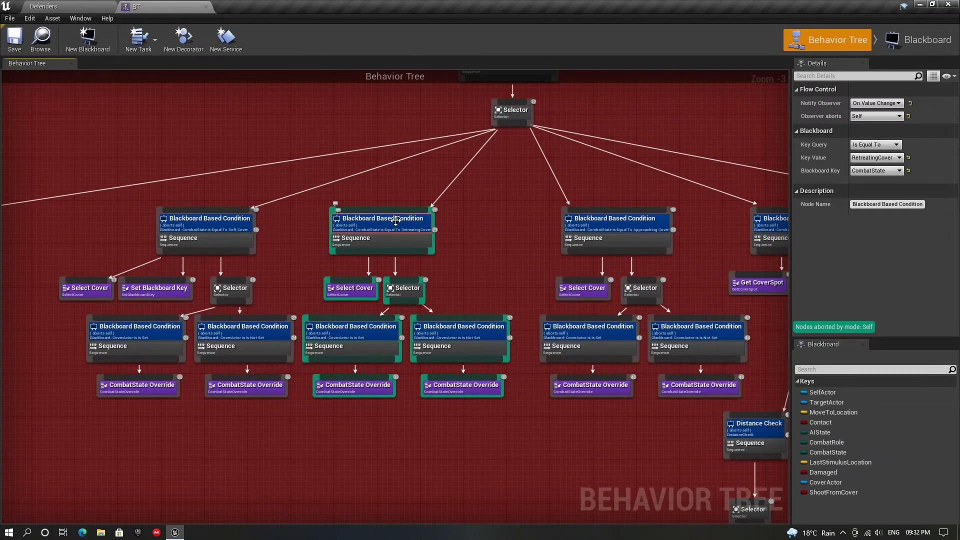
click(350, 288)
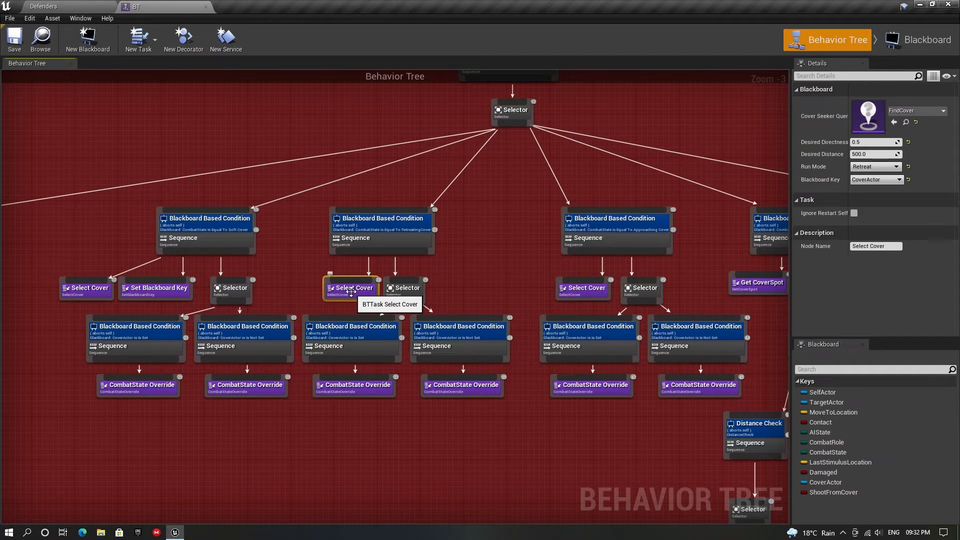
click(875, 166)
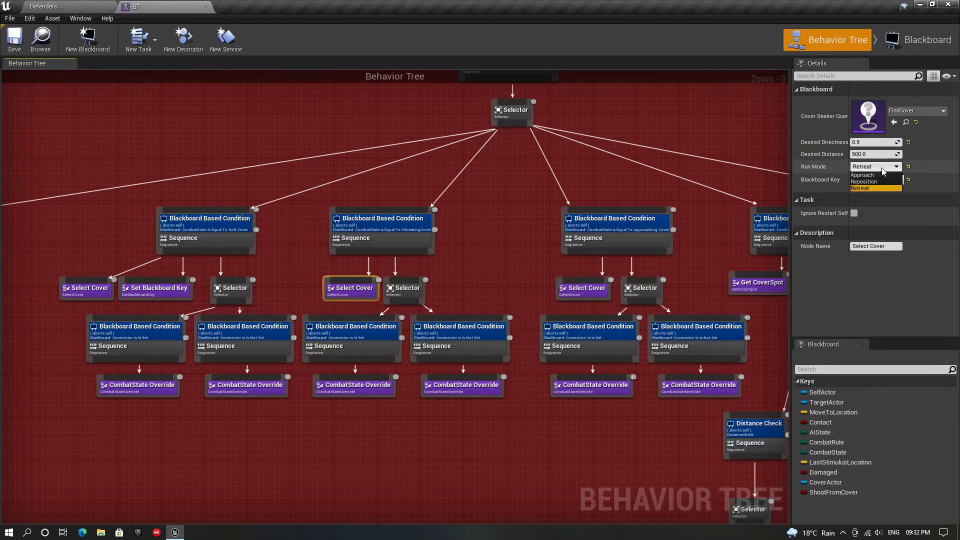
click(404, 288)
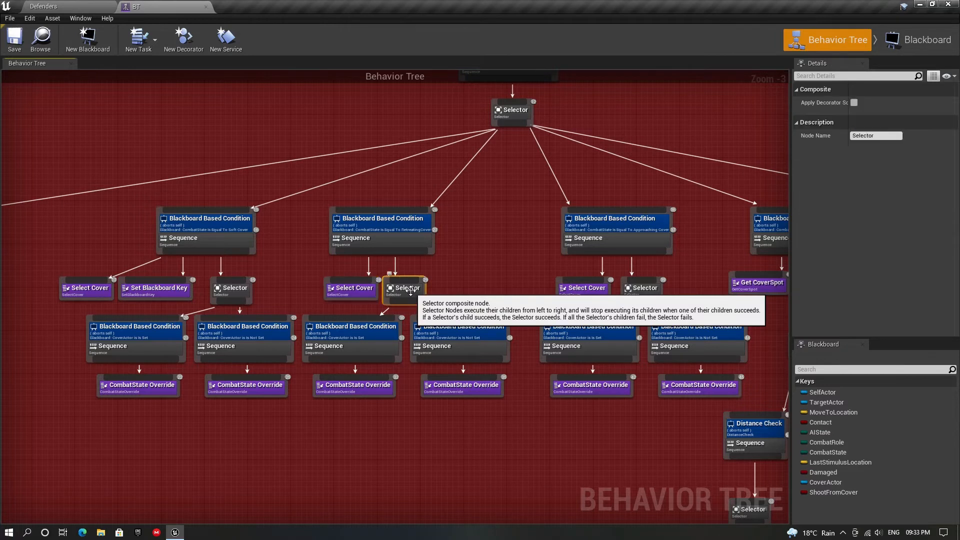
click(352, 326)
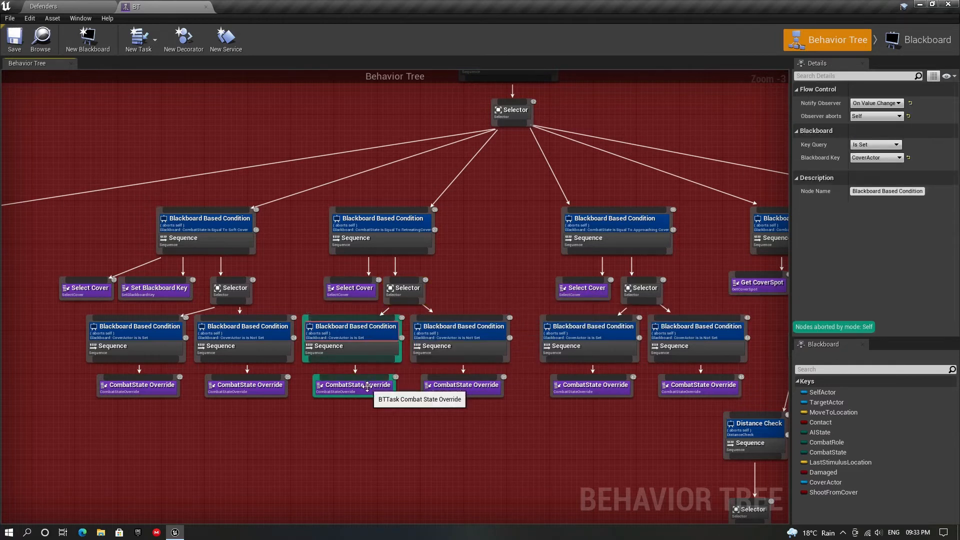
click(358, 384)
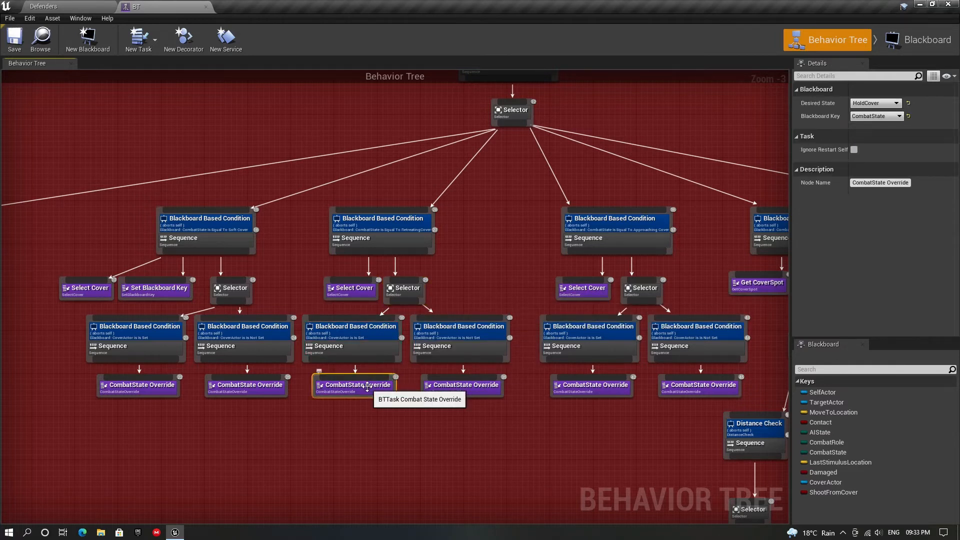
click(459, 326)
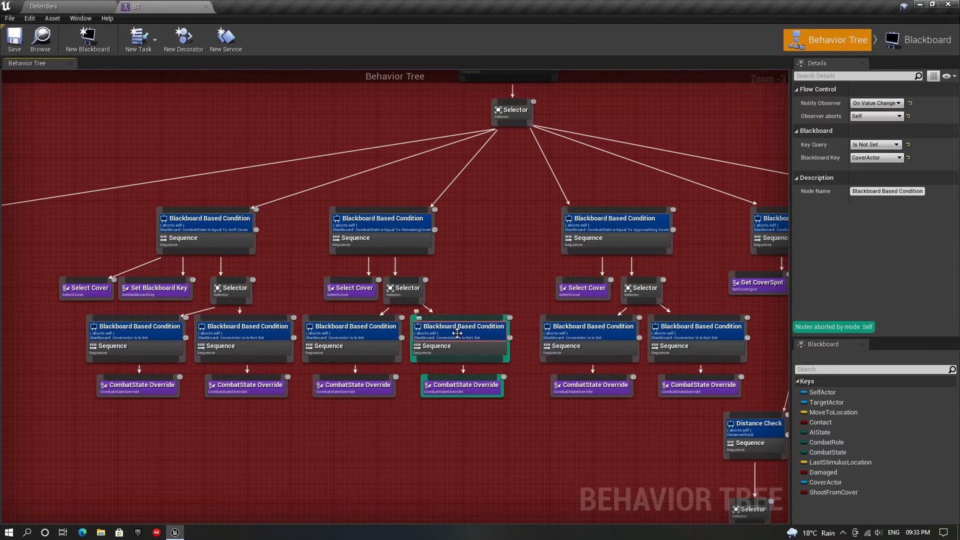
click(462, 384)
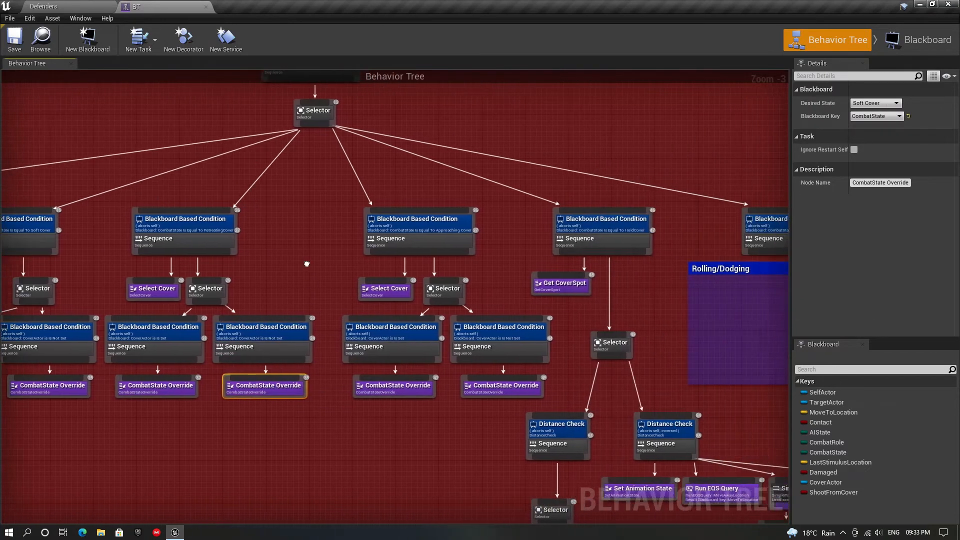
click(412, 218)
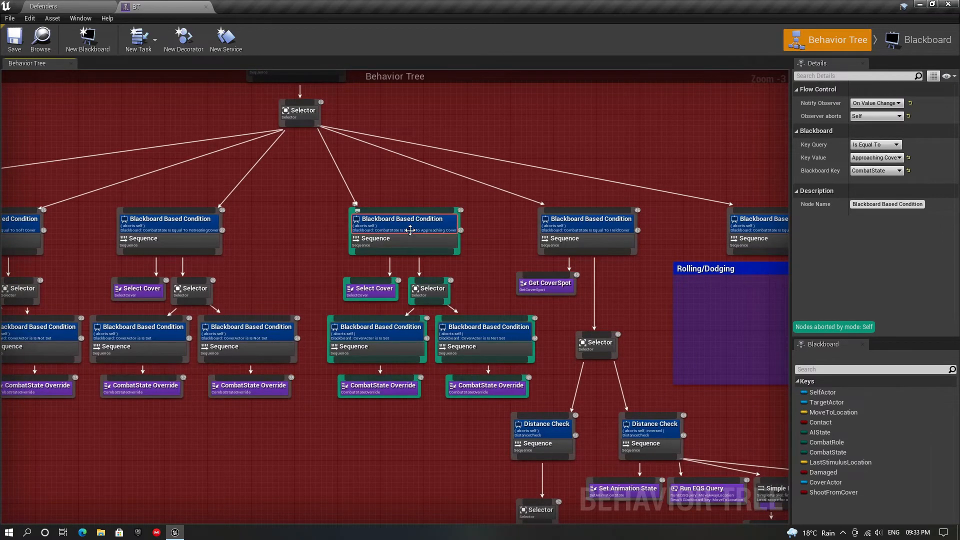
mouse_move(350, 291)
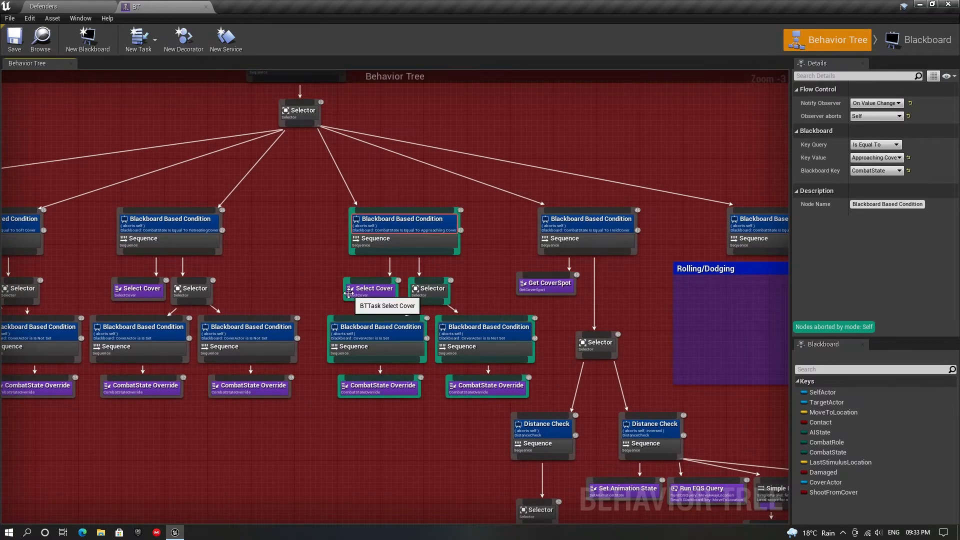
click(374, 288)
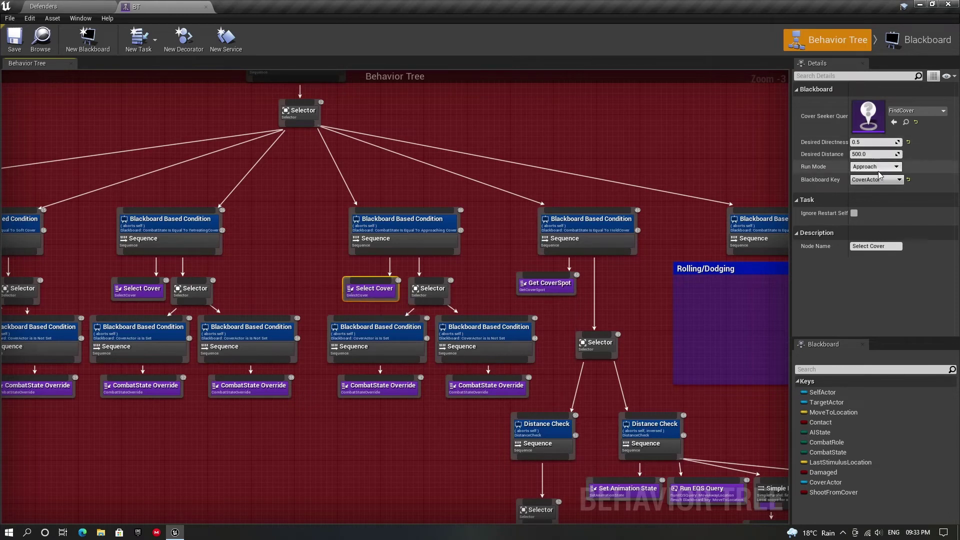
click(428, 288)
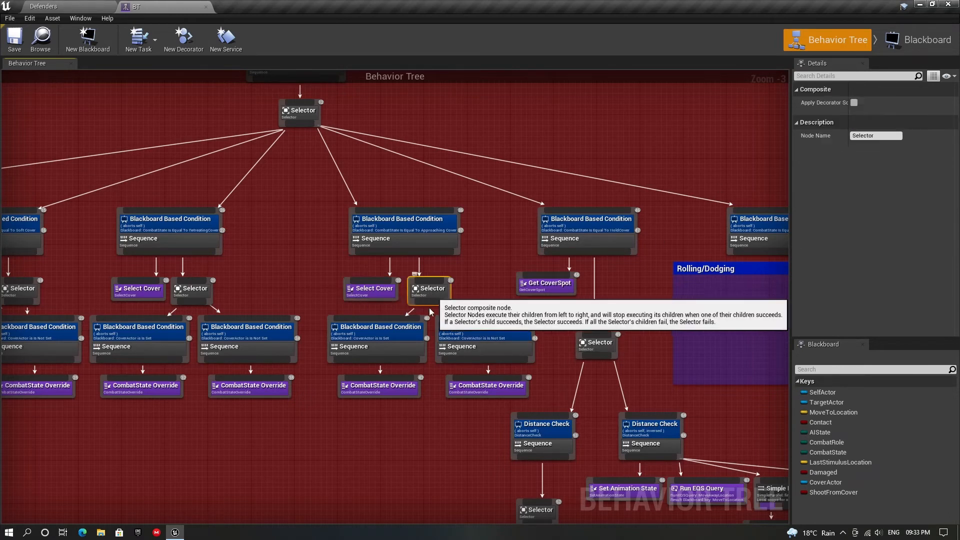
click(376, 327)
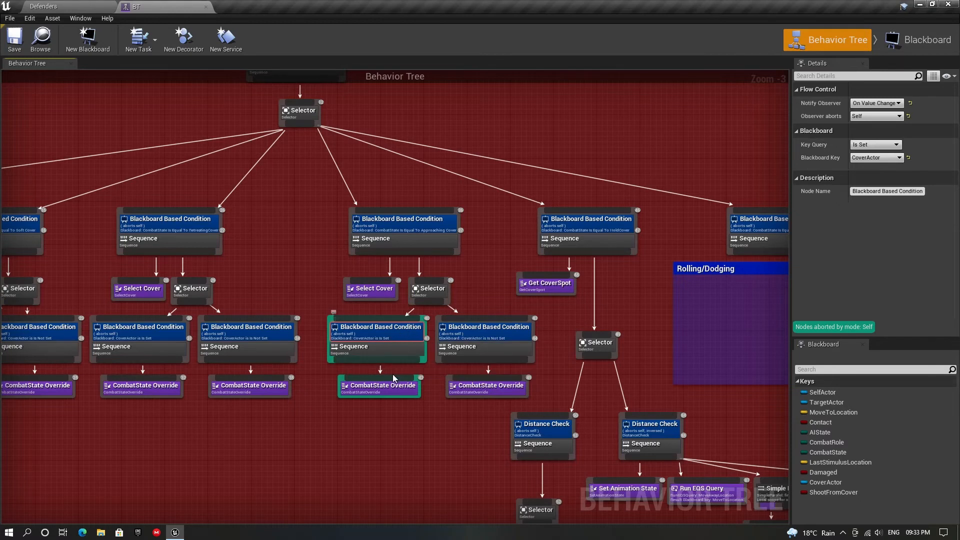
click(392, 386)
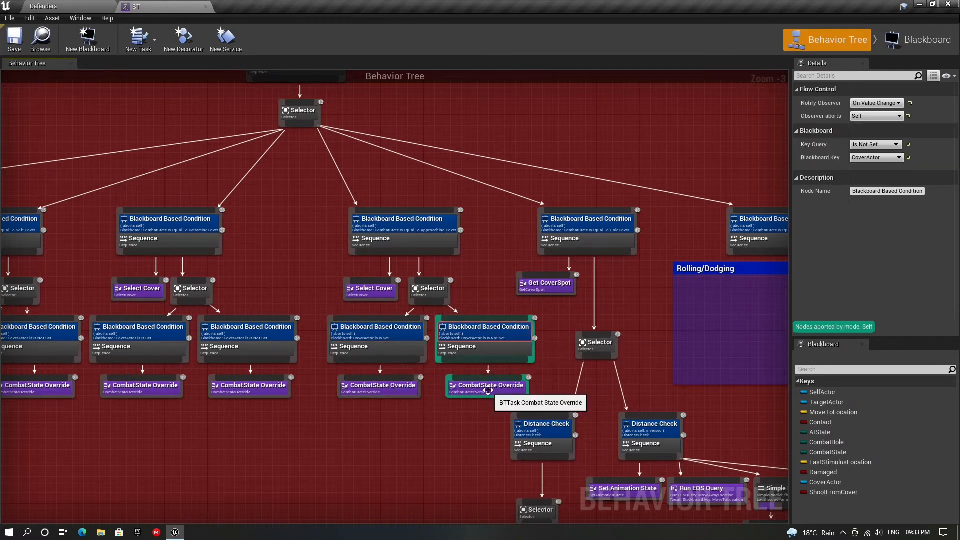
click(482, 386)
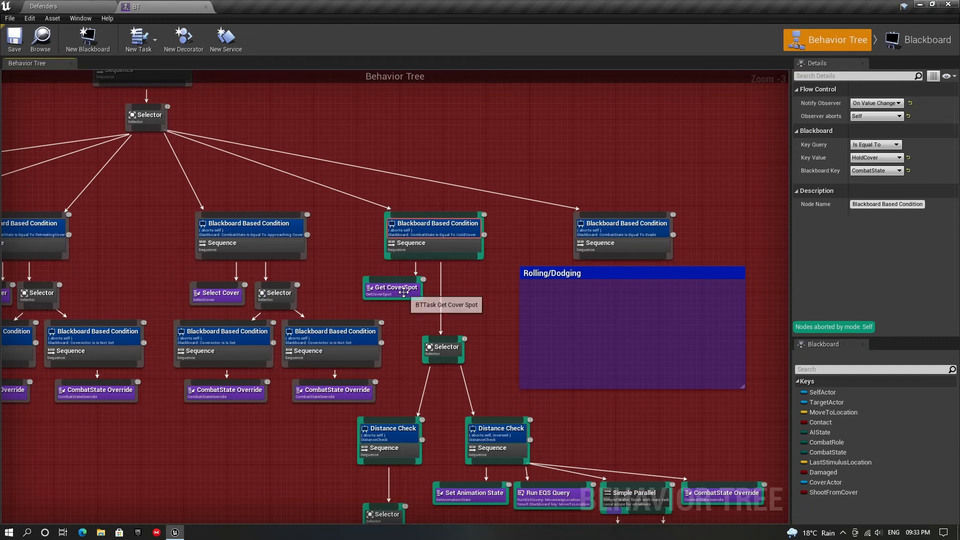
click(390, 288)
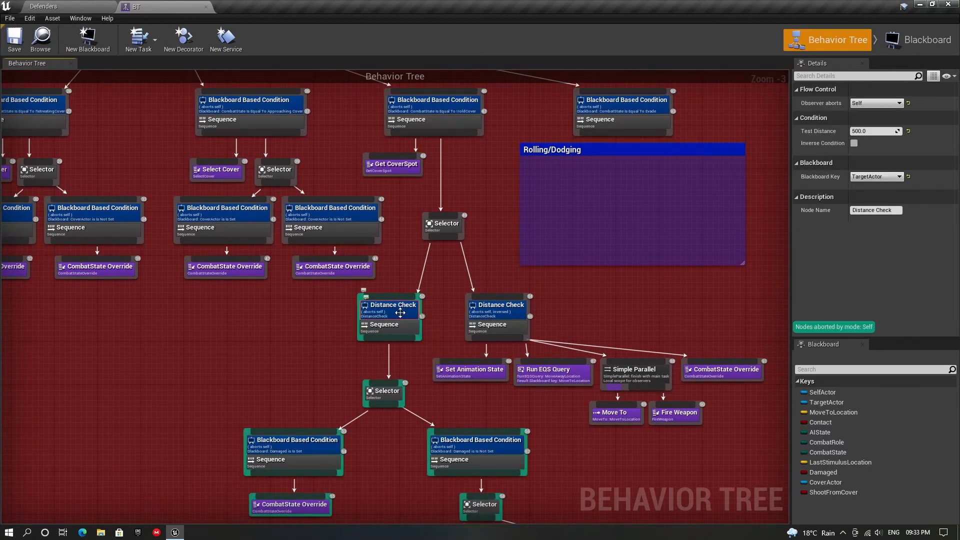
mouse_move(517, 312)
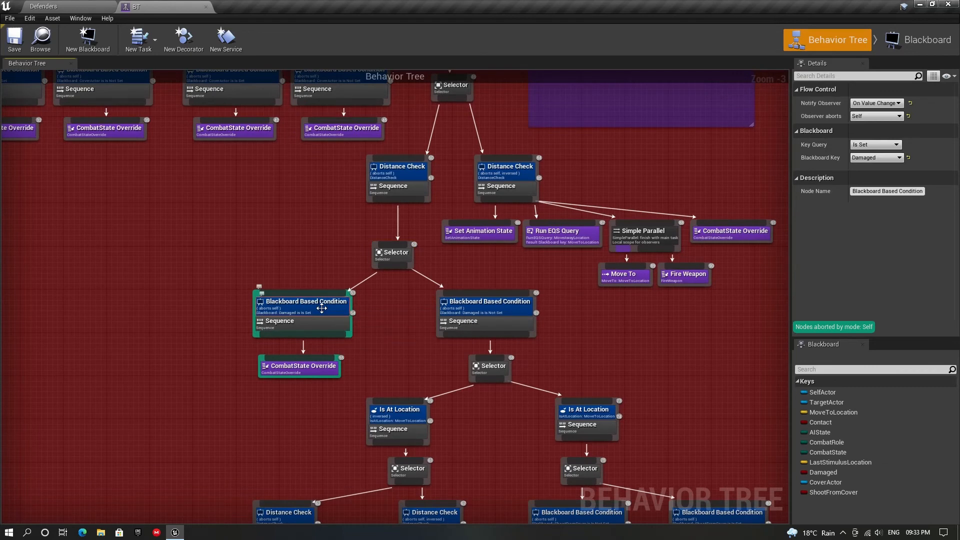
click(299, 366)
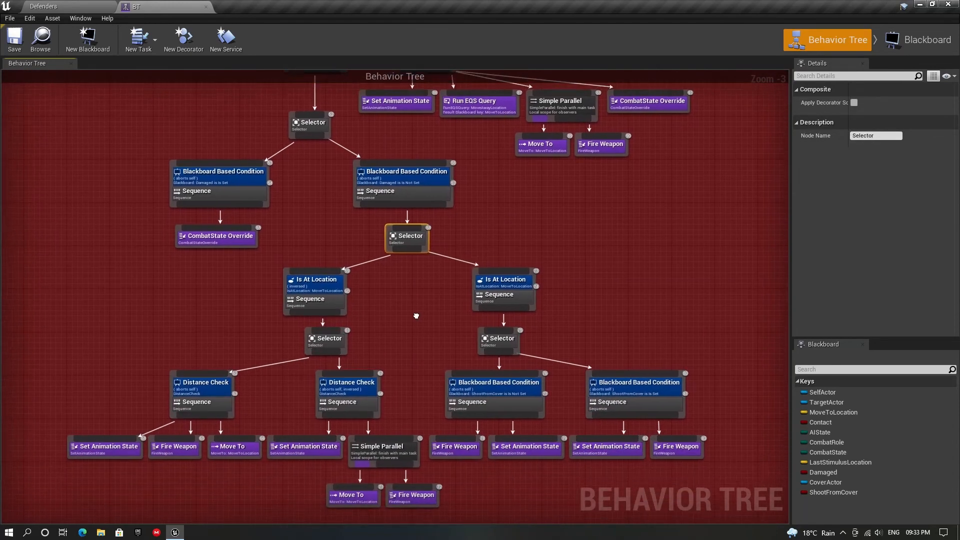
click(315, 279)
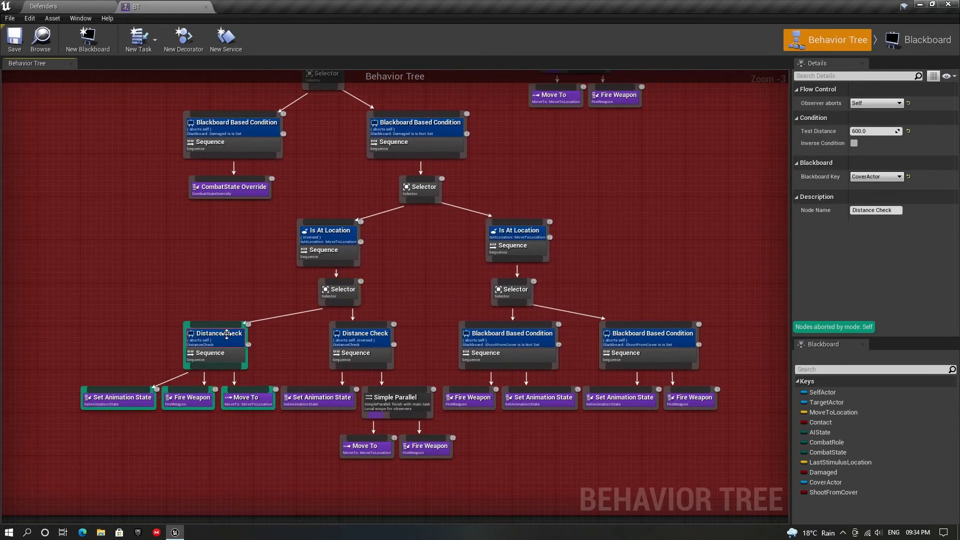
mouse_move(331, 344)
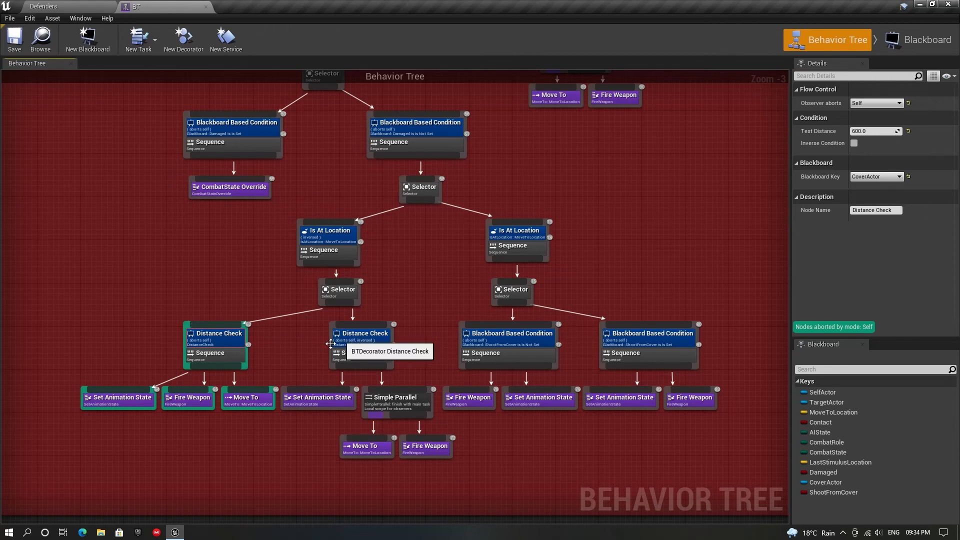
click(118, 397)
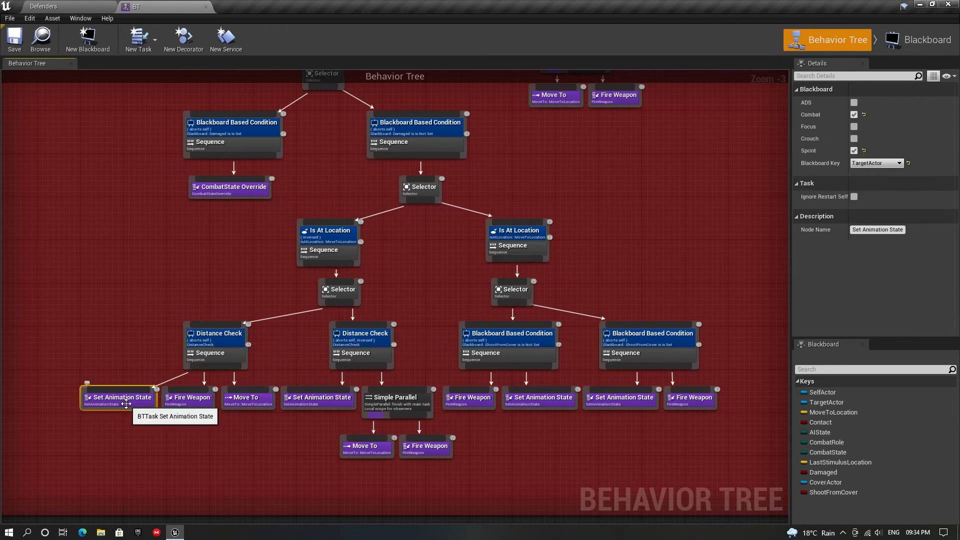
click(189, 397)
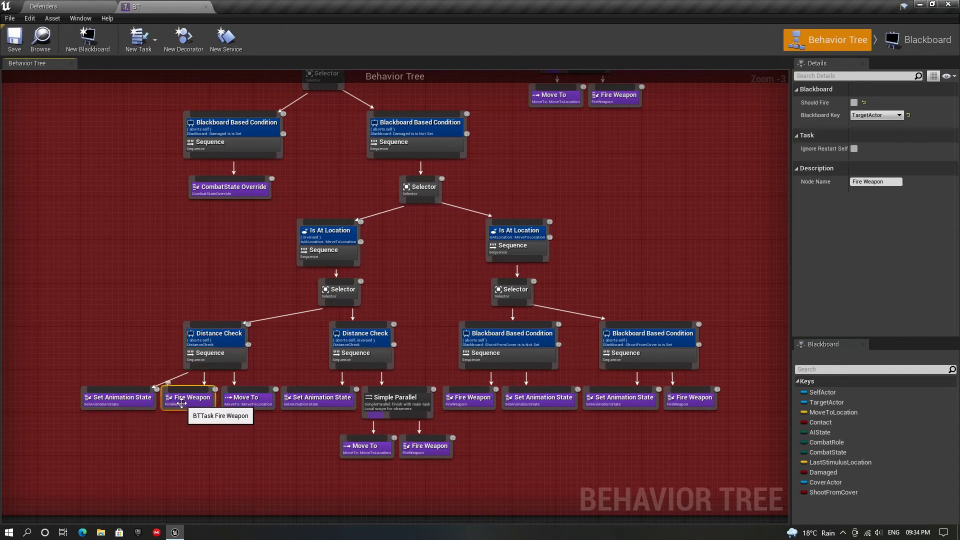
click(247, 397)
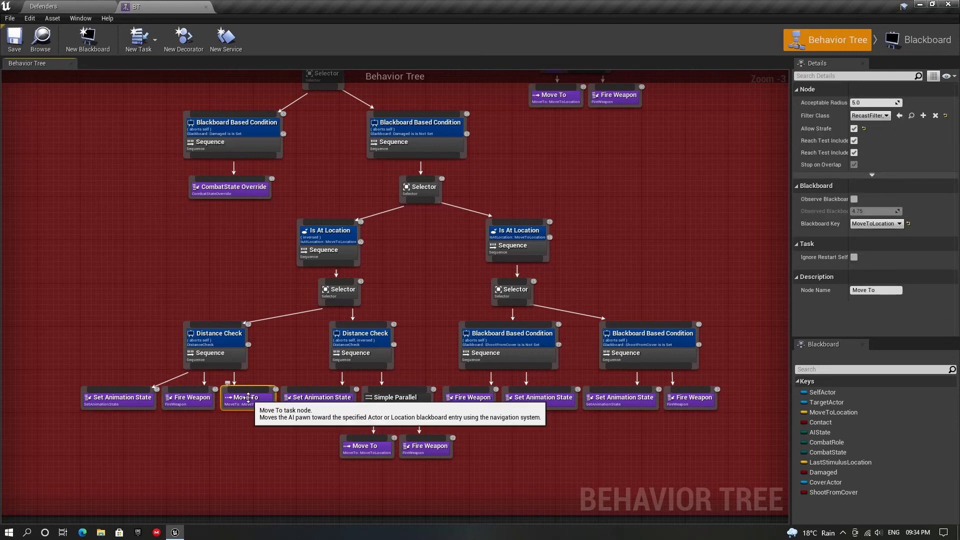
click(360, 334)
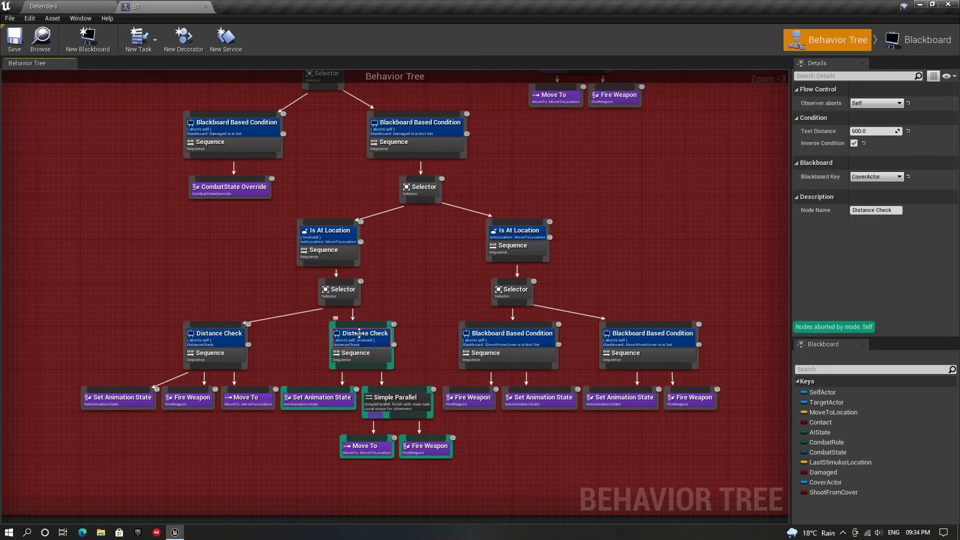
click(318, 397)
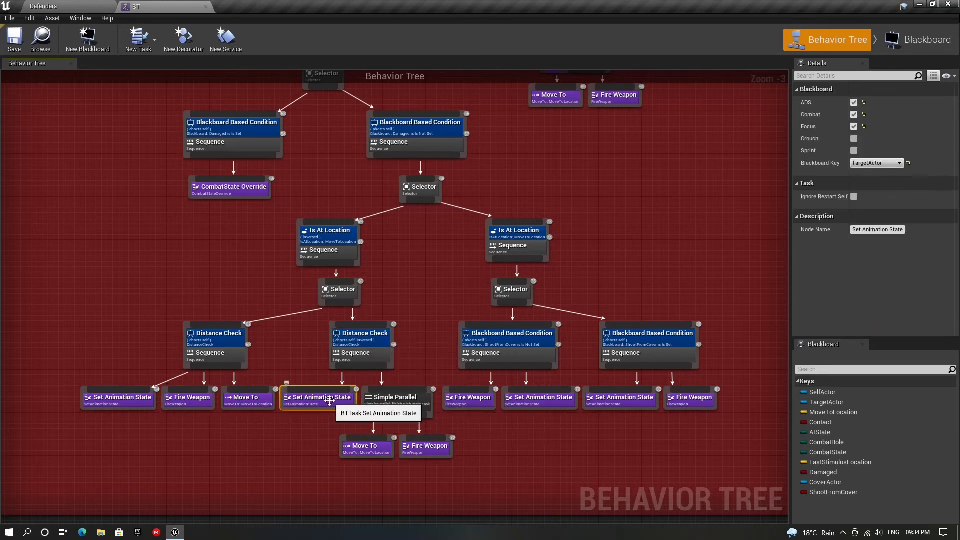
click(394, 397)
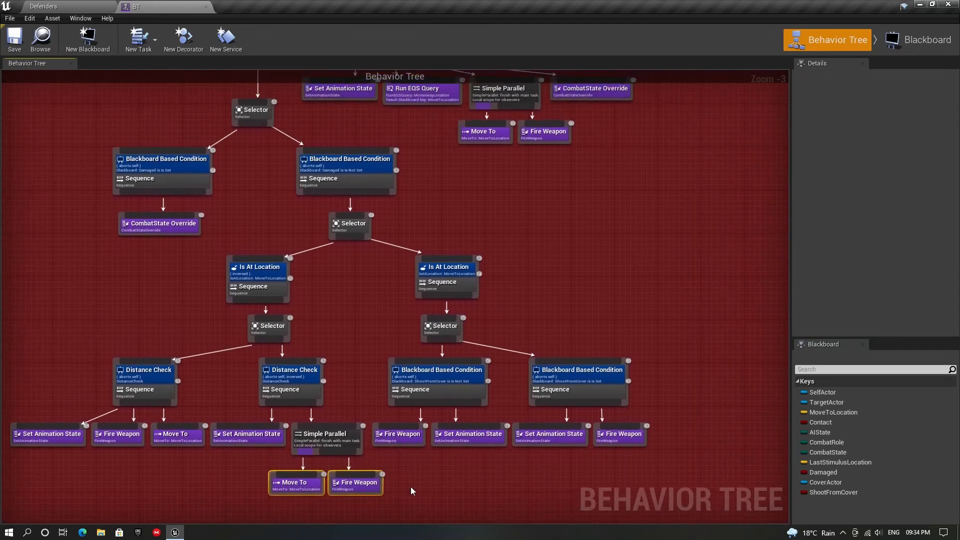
click(446, 266)
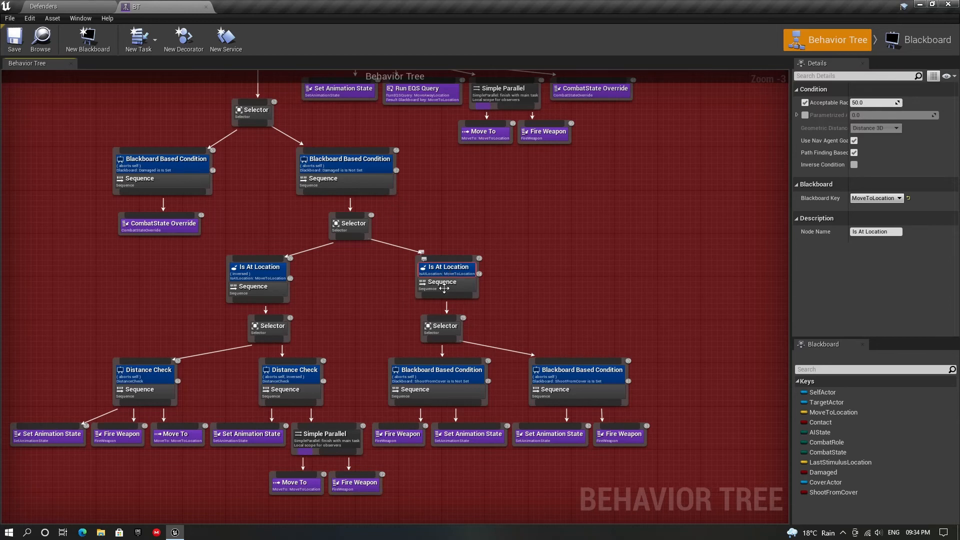
click(437, 370)
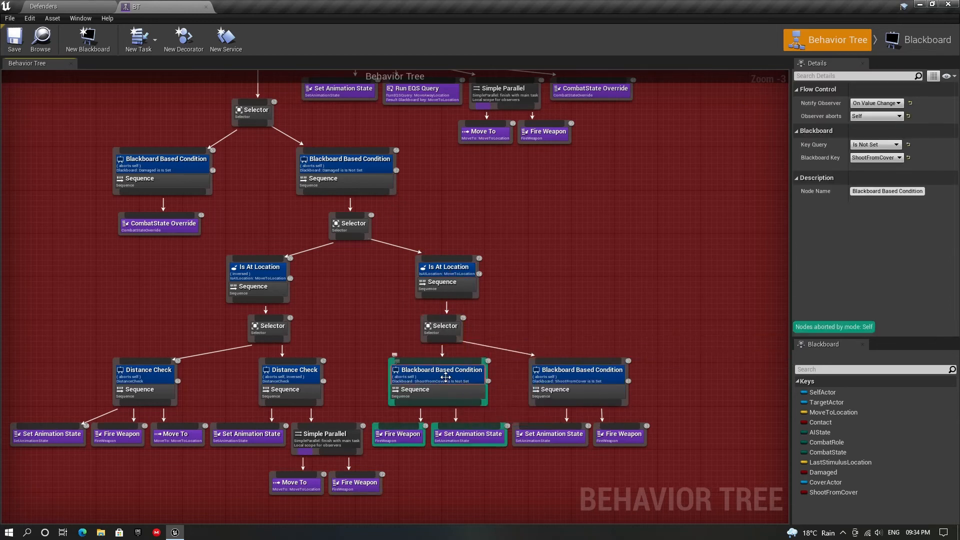
mouse_move(402, 433)
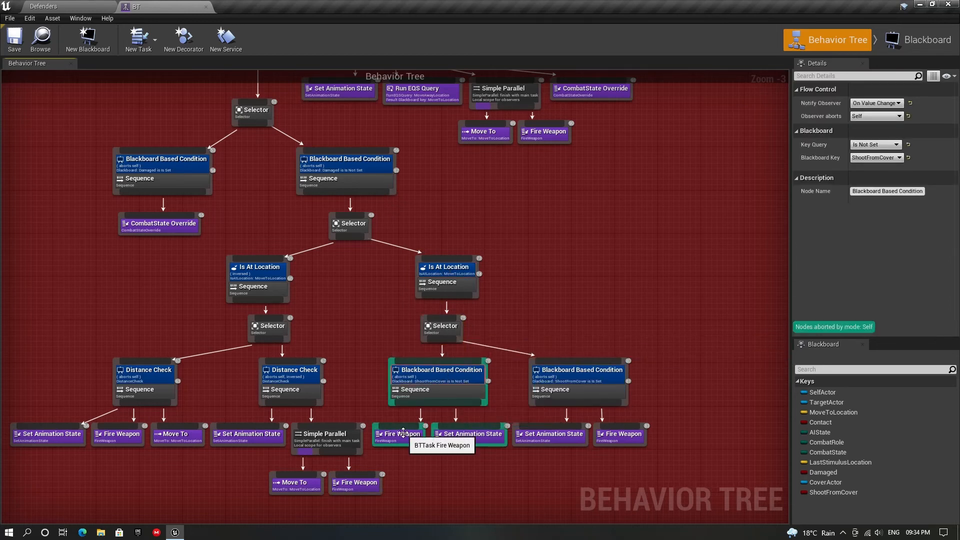
click(469, 433)
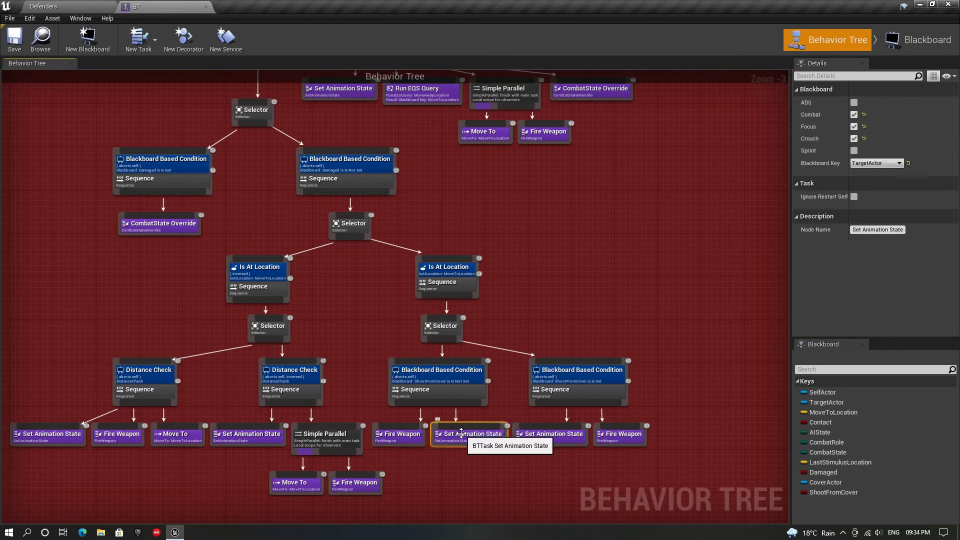
click(577, 370)
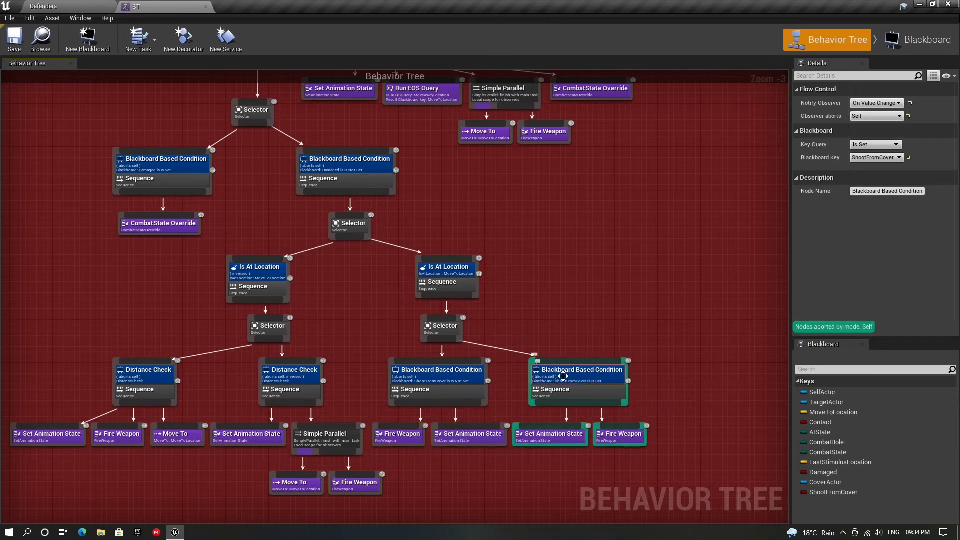
click(619, 433)
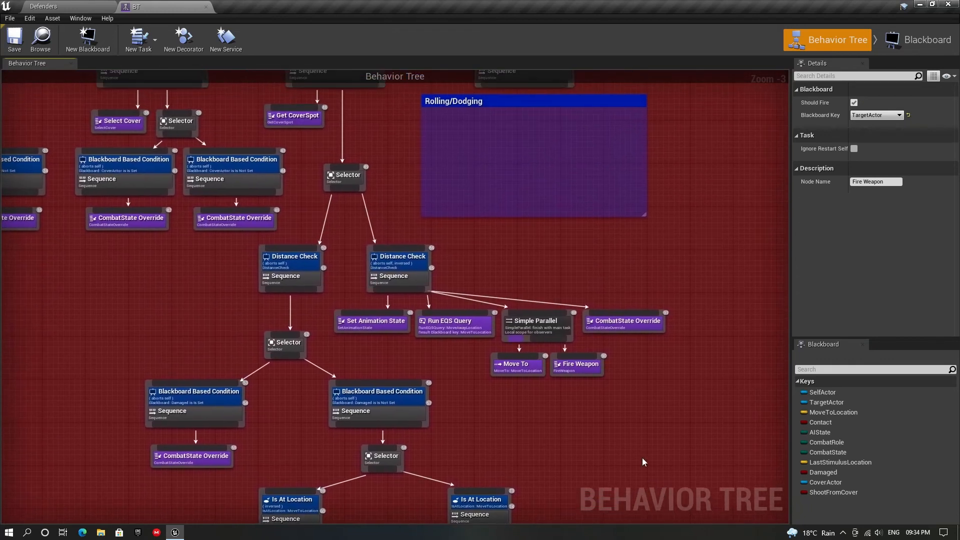
click(398, 256)
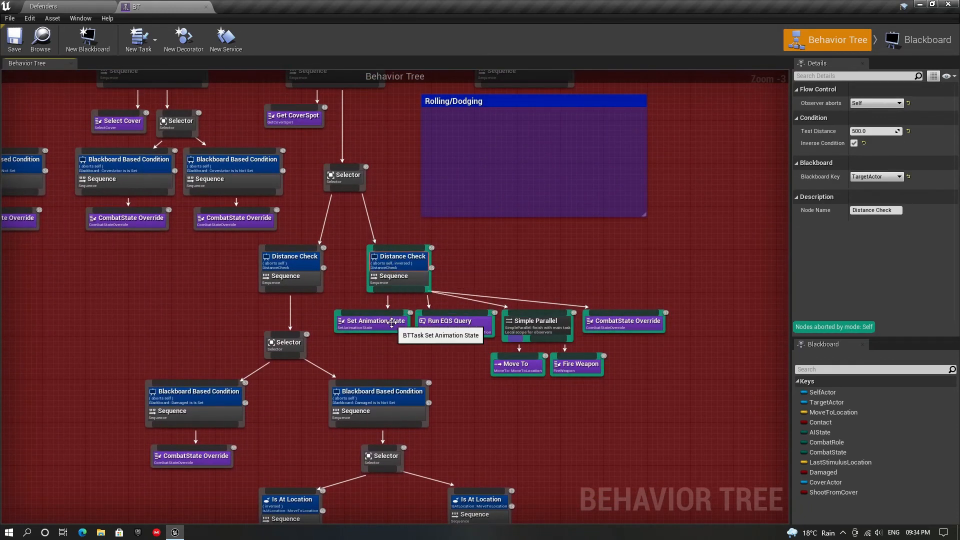
click(372, 319)
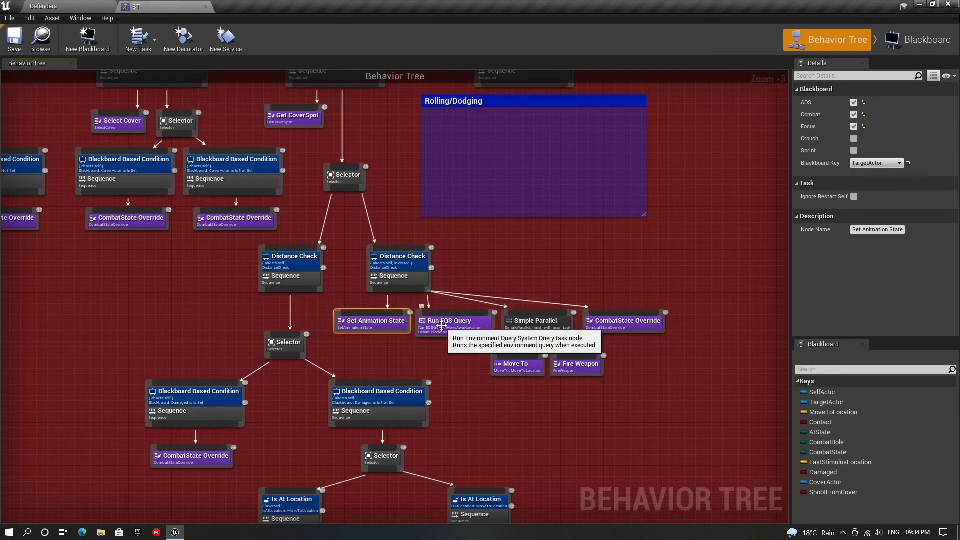
click(454, 320)
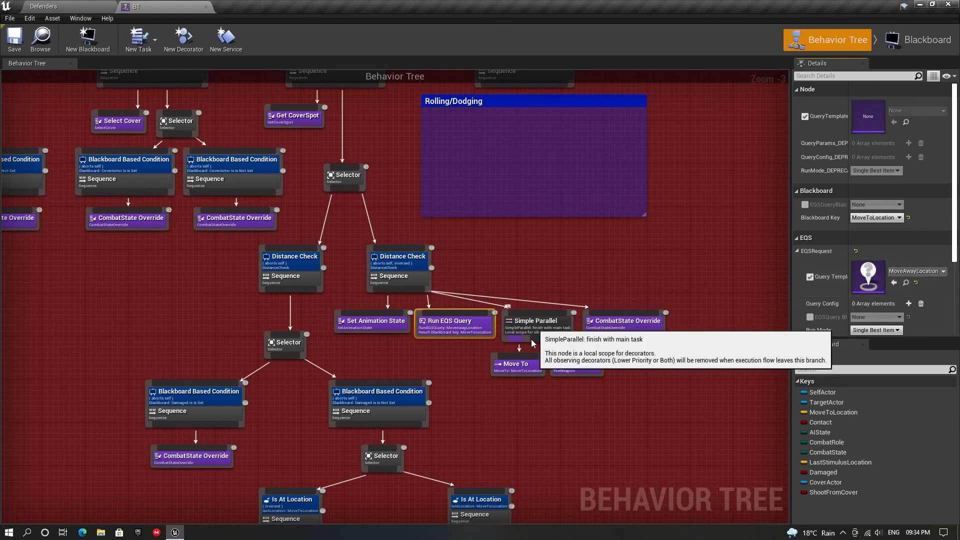
click(704, 376)
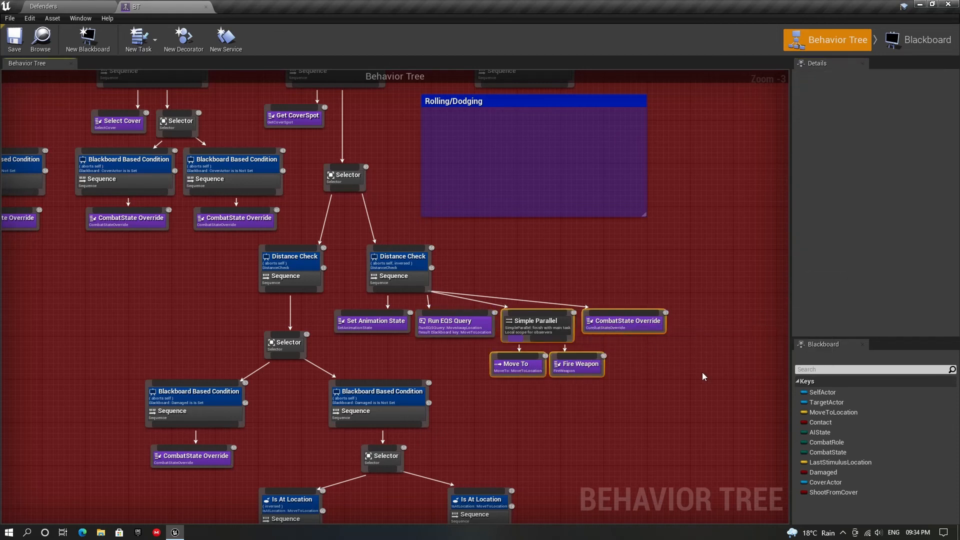
click(624, 320)
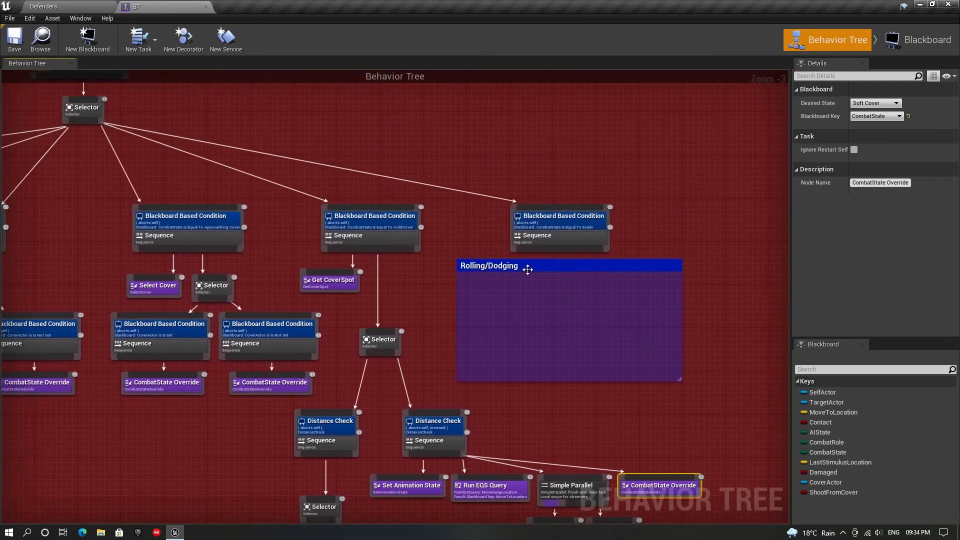
click(44, 6)
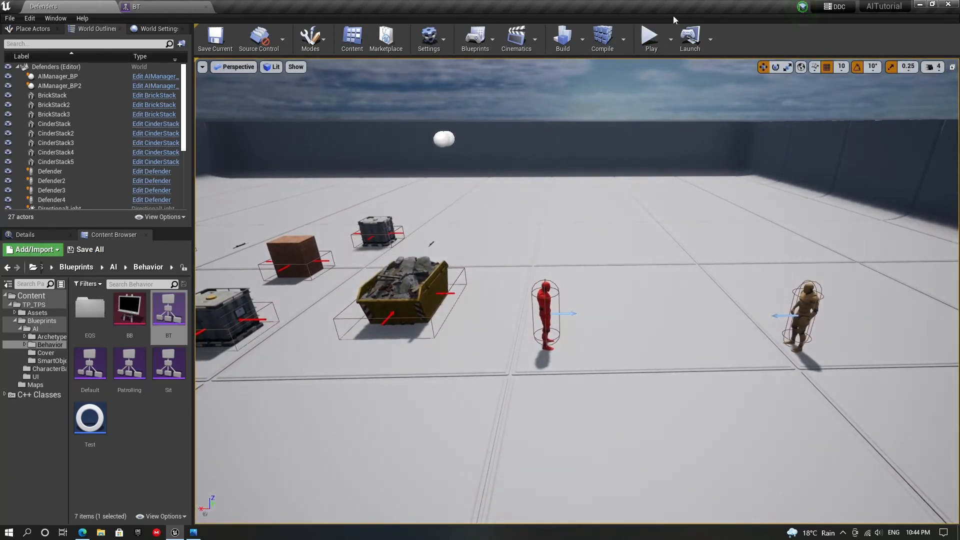
Step: Play the Defenders level to test the bots using cover
click(649, 35)
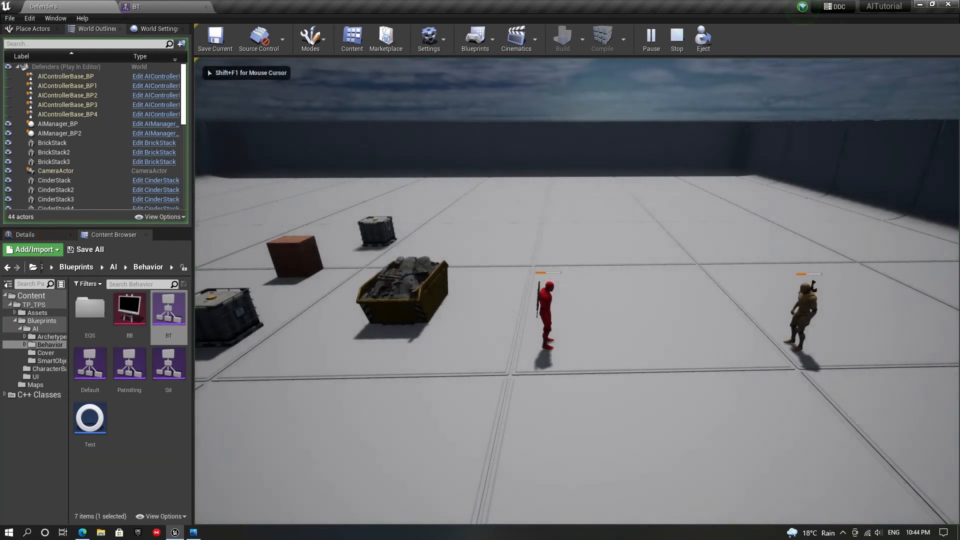